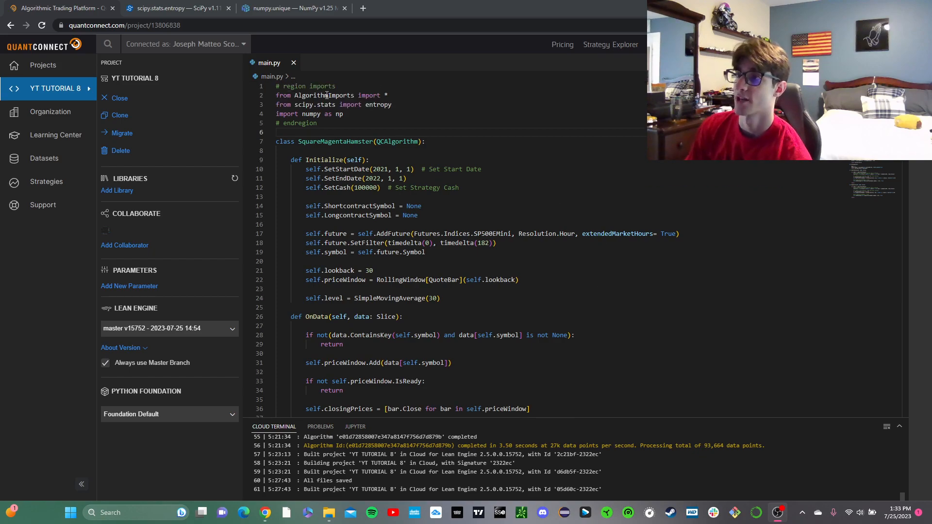
# - Select the AlgorithmImports line, then the HurstExponent and Entropy helper methods in main.py
pyautogui.tripleClick(332, 105)
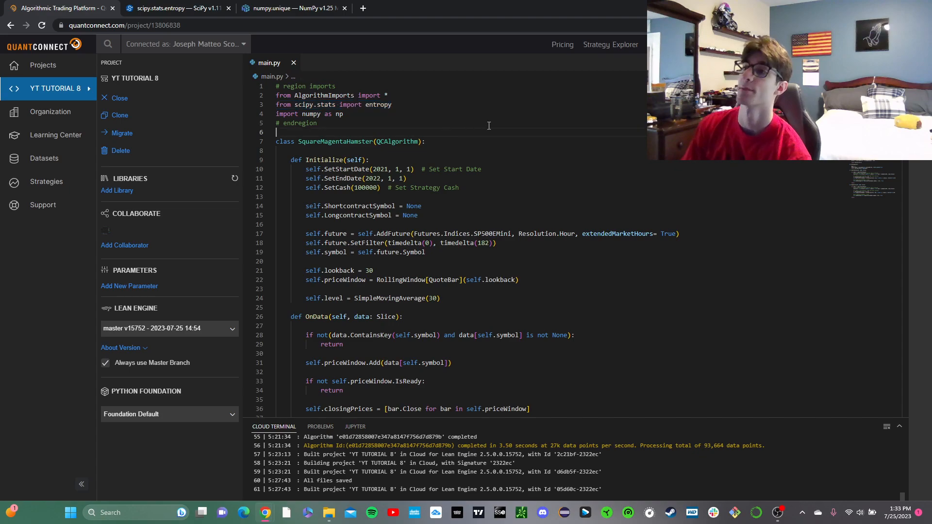
pyautogui.scroll(-3)
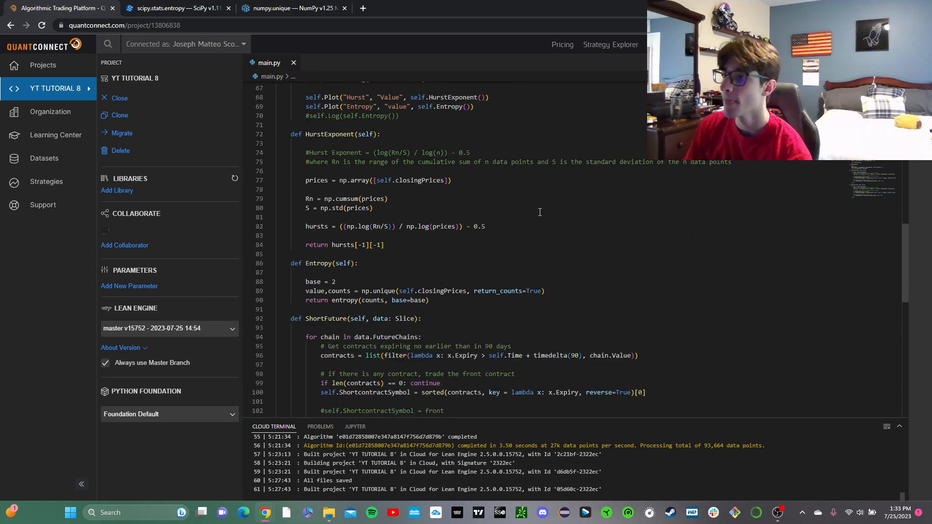
pyautogui.doubleClick(296, 134)
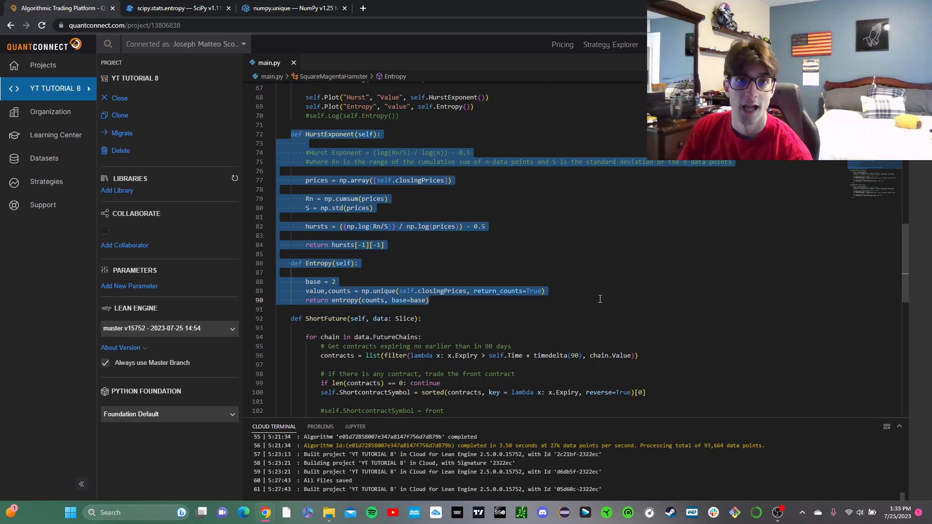
pyautogui.moveTo(442, 250)
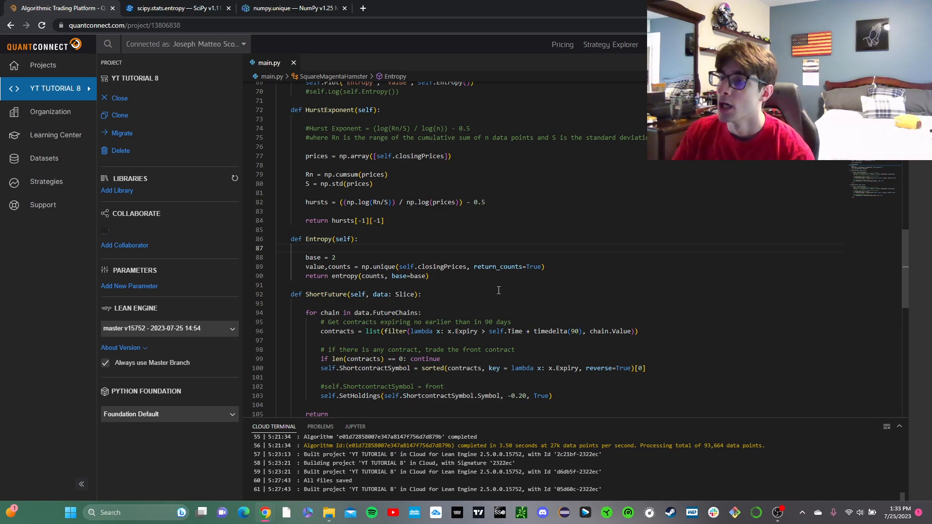
# - Highlight the numpy.unique sentence about unique values and counts, checking it against the algorithm code
pyautogui.click(292, 8)
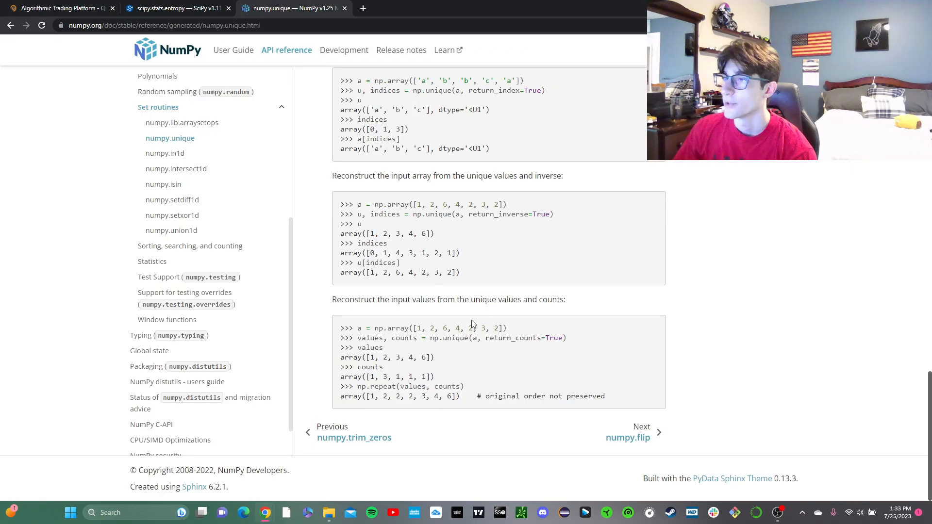
pyautogui.moveTo(521, 345)
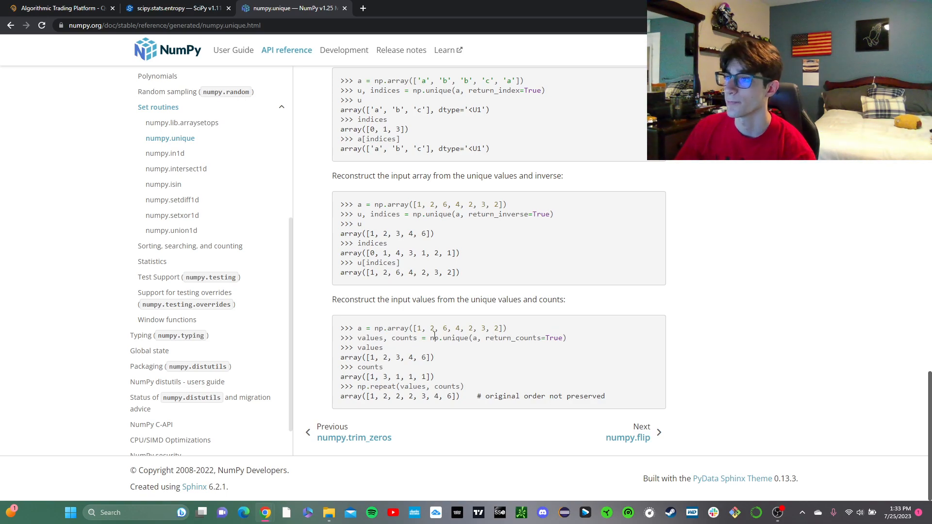
pyautogui.moveTo(332, 299); pyautogui.dragTo(536, 299)
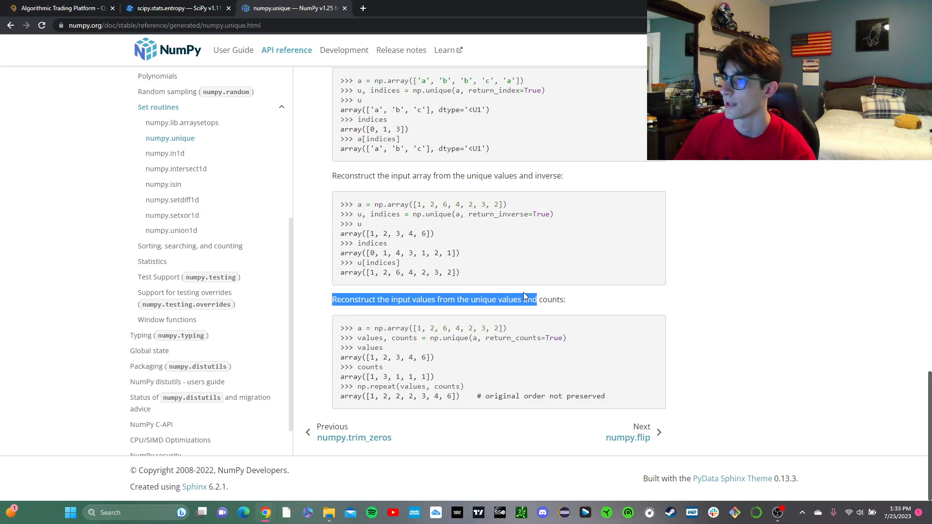
pyautogui.click(466, 317)
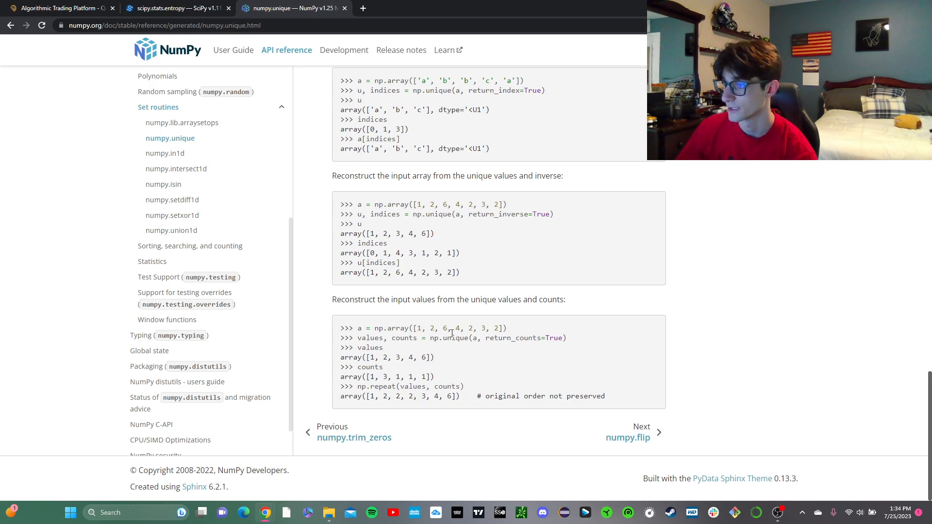
pyautogui.moveTo(482, 335)
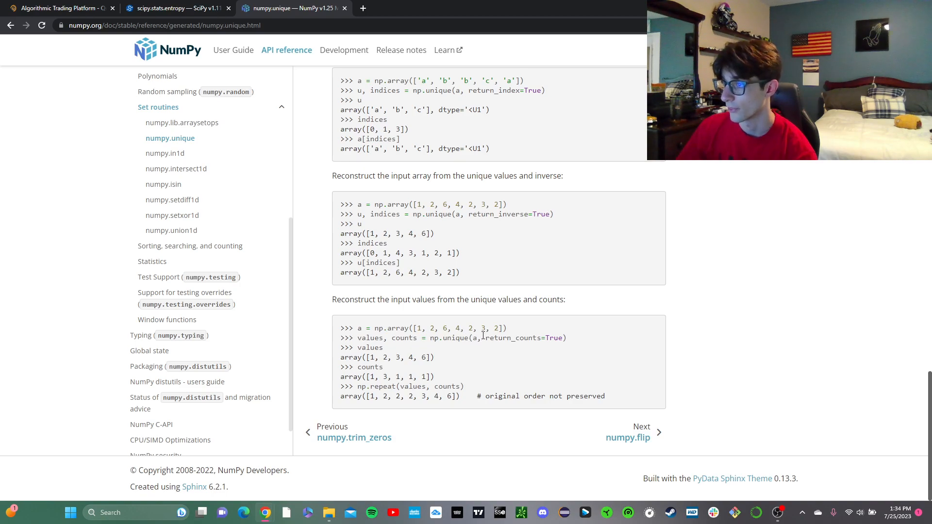
pyautogui.moveTo(449, 338)
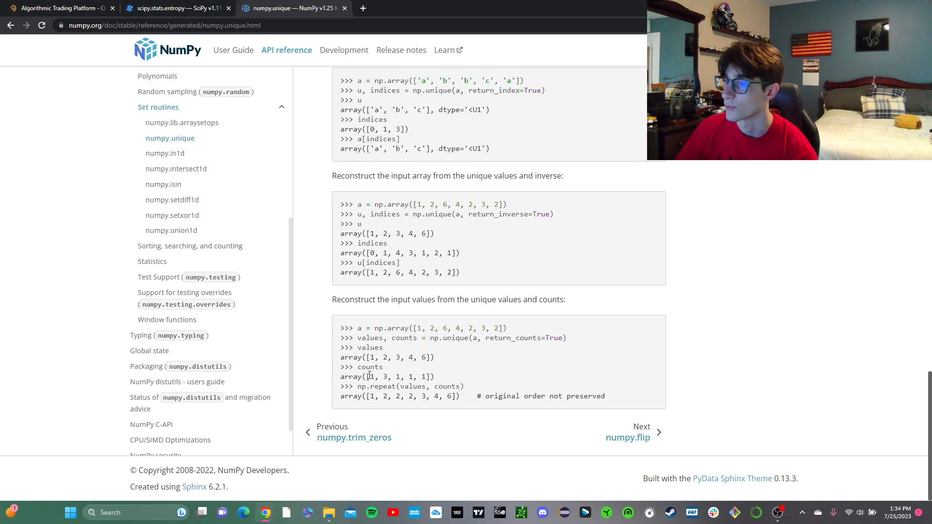
pyautogui.moveTo(439, 361)
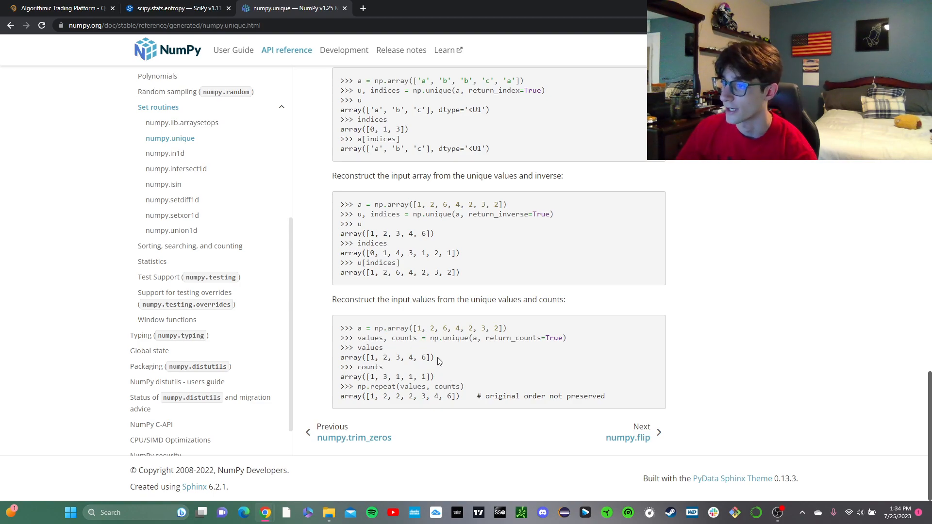
pyautogui.moveTo(431, 338)
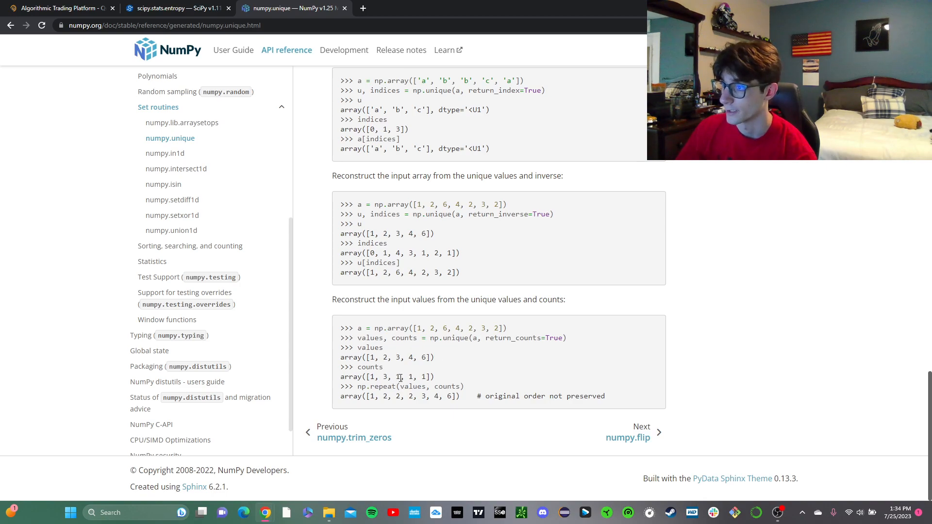
pyautogui.moveTo(412, 377)
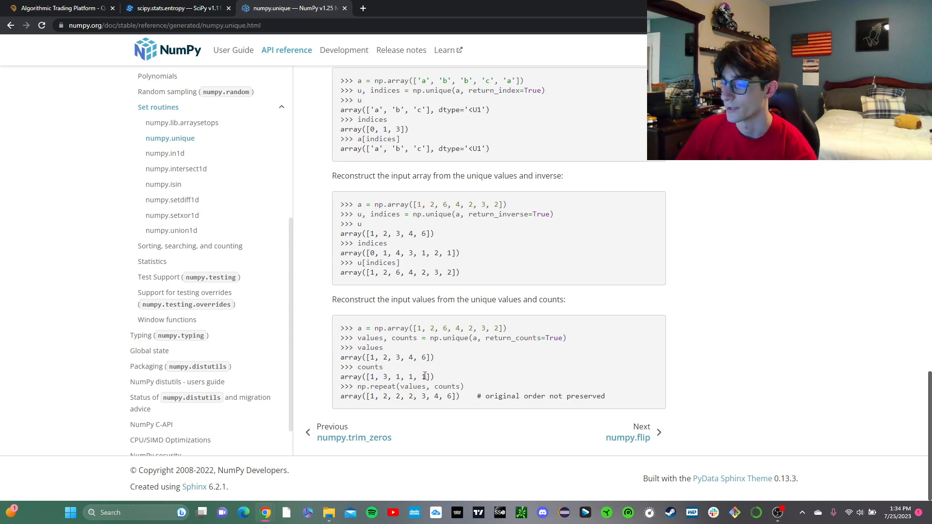
pyautogui.moveTo(471, 367)
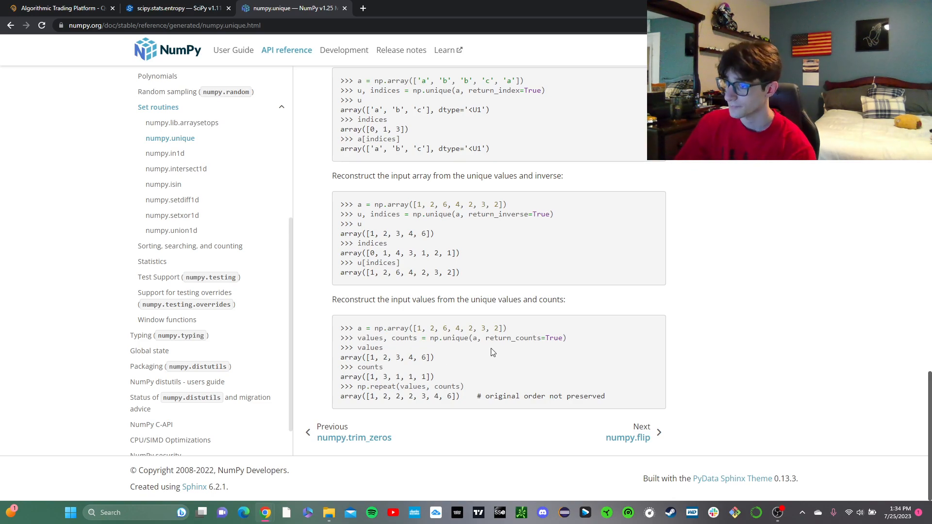
pyautogui.click(58, 7)
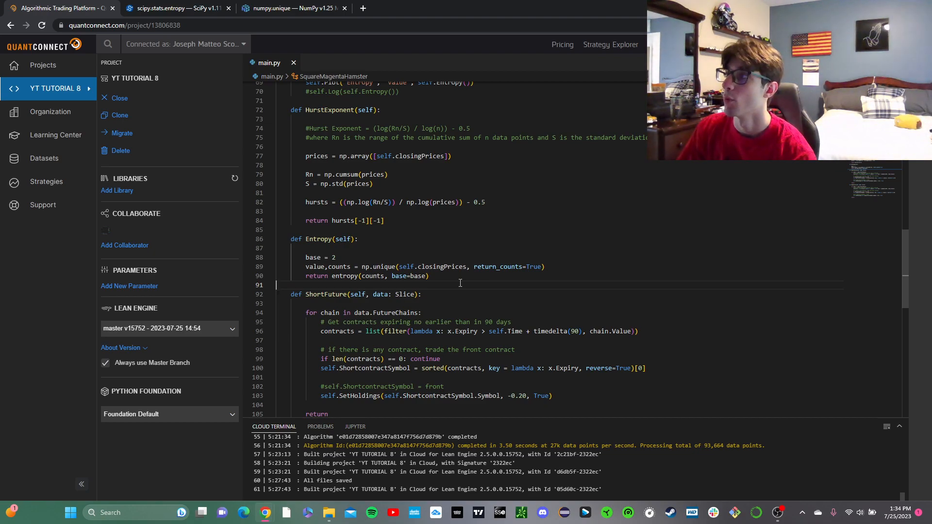
pyautogui.click(291, 8)
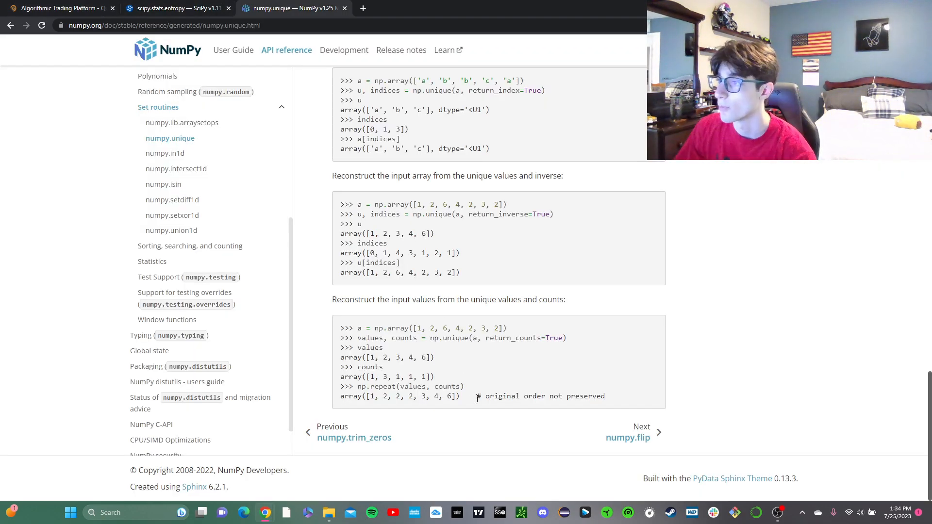
pyautogui.moveTo(485, 375)
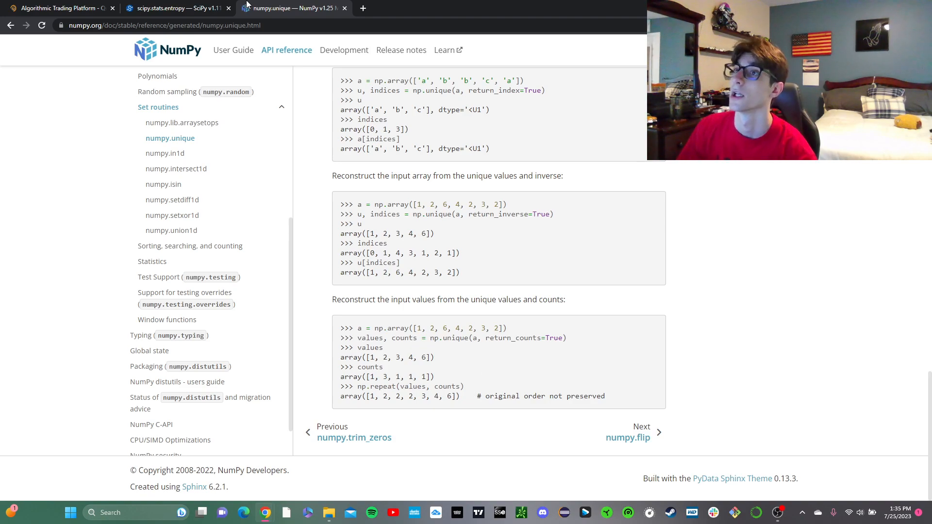
# - Scroll through the scipy.stats.entropy coin examples, then return to the algorithm's Entropy method
pyautogui.click(179, 8)
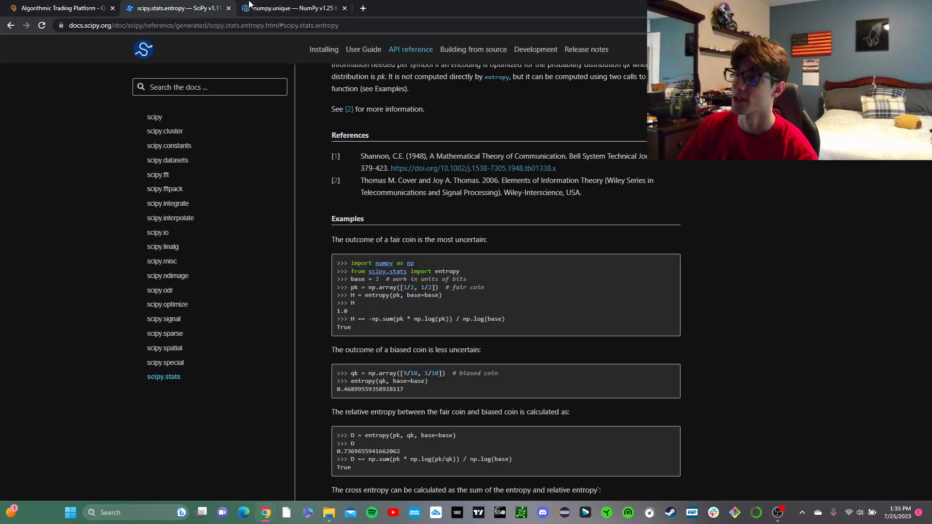
pyautogui.moveTo(485, 277)
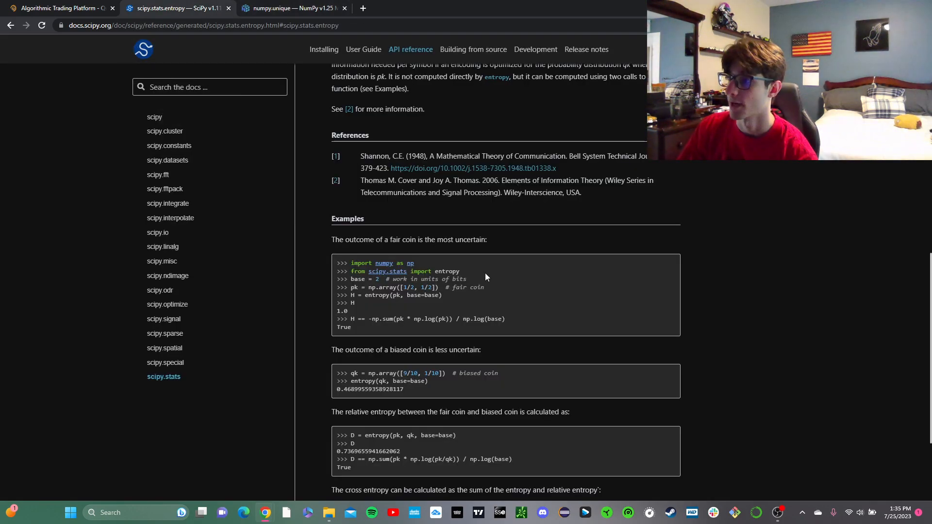
pyautogui.moveTo(478, 284)
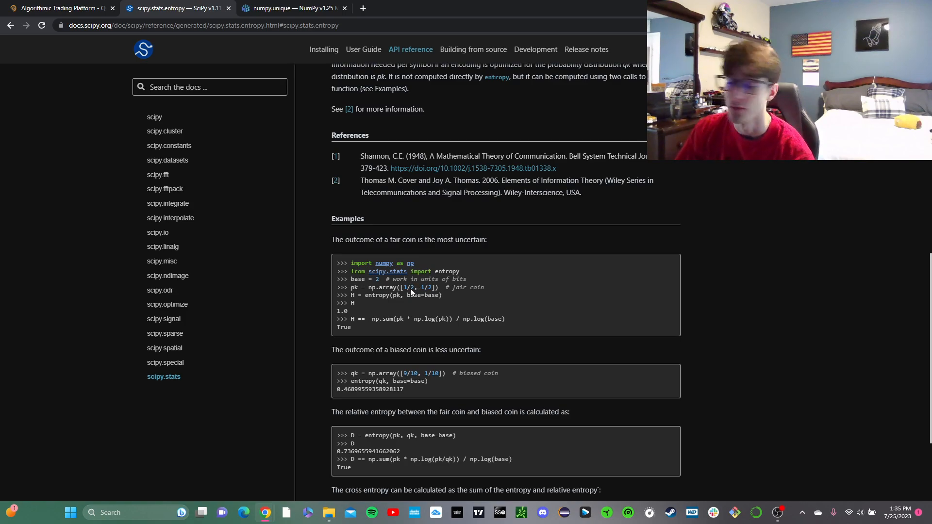
pyautogui.scroll(-3)
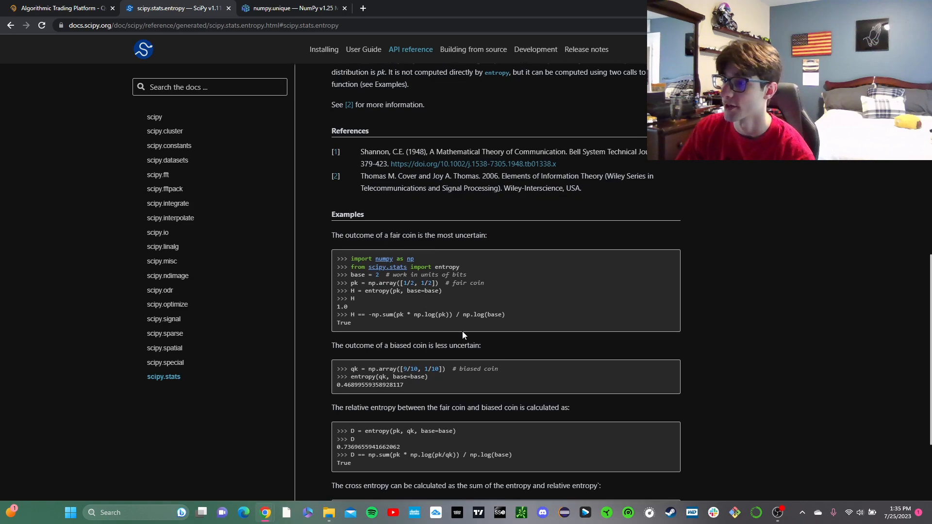
pyautogui.scroll(-3)
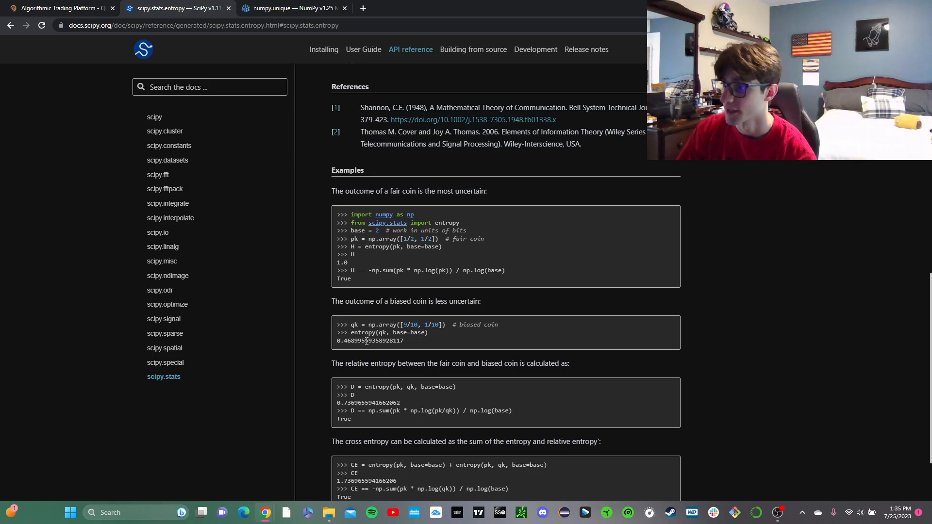
pyautogui.moveTo(541, 391)
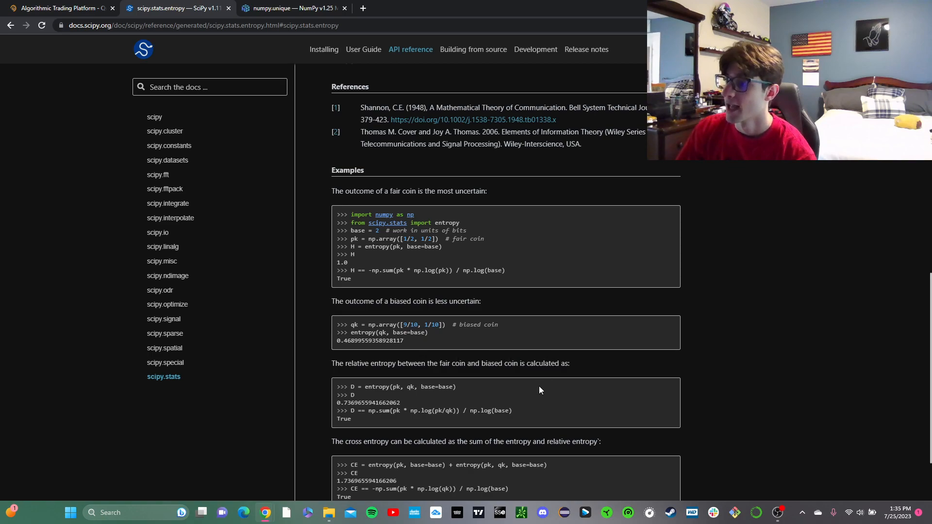
pyautogui.scroll(-3)
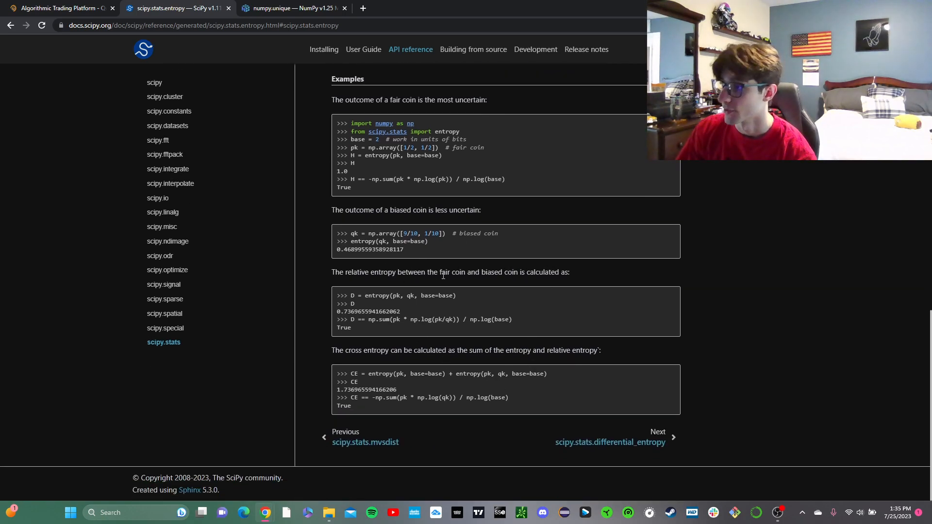
pyautogui.moveTo(413, 310)
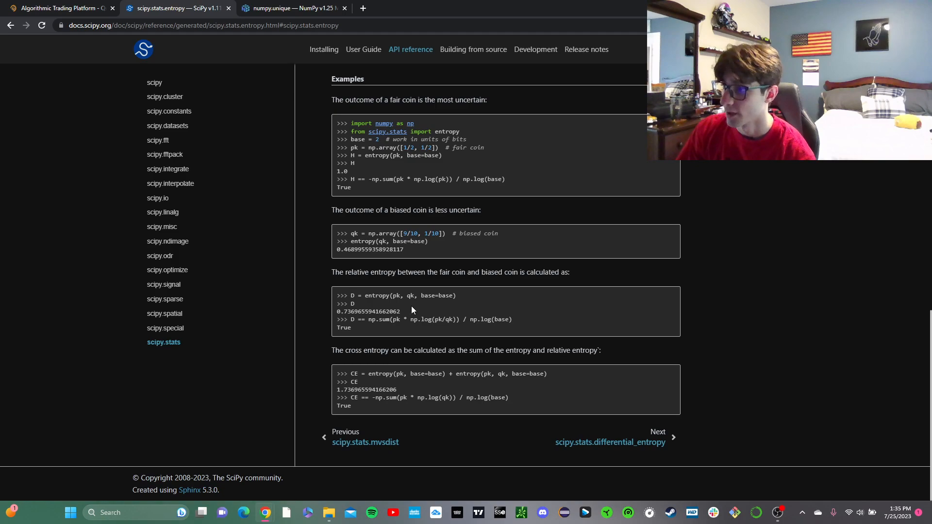
pyautogui.moveTo(390, 359)
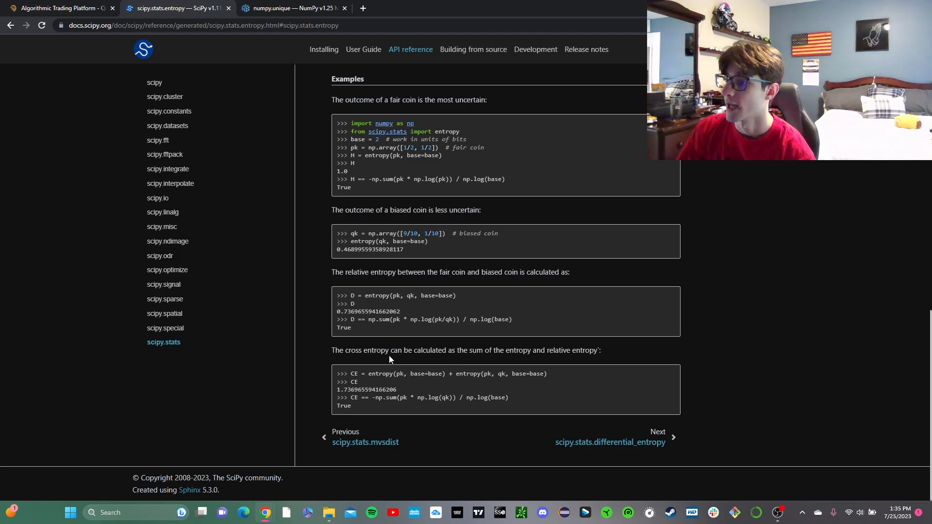
pyautogui.scroll(3)
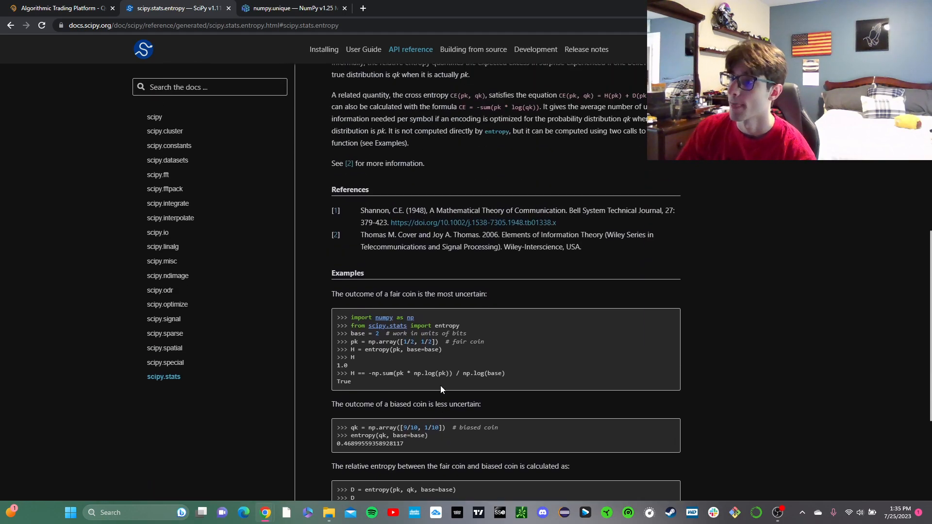
pyautogui.click(63, 8)
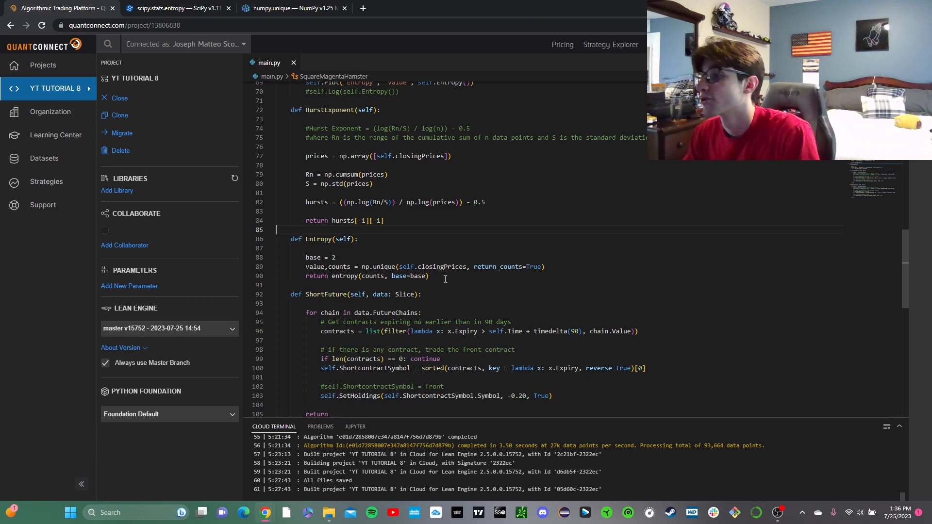
pyautogui.moveTo(321, 239)
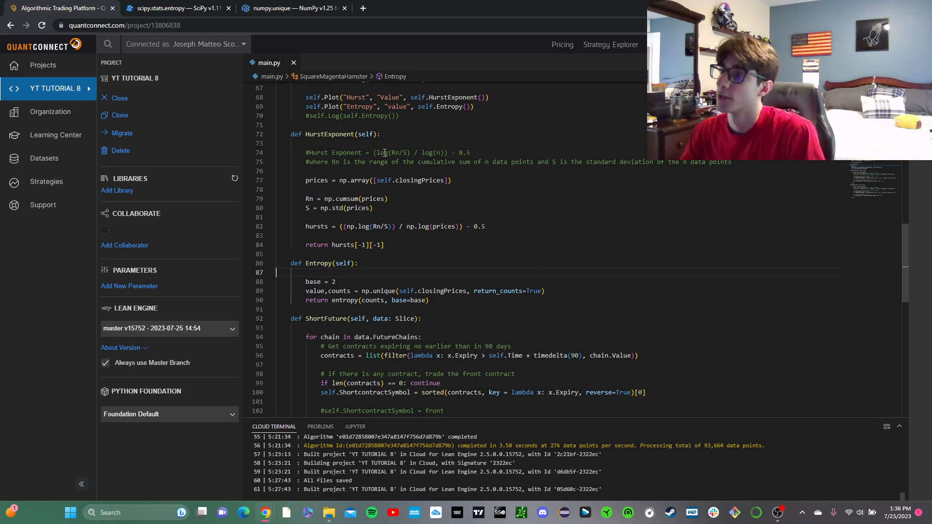
pyautogui.moveTo(491, 142)
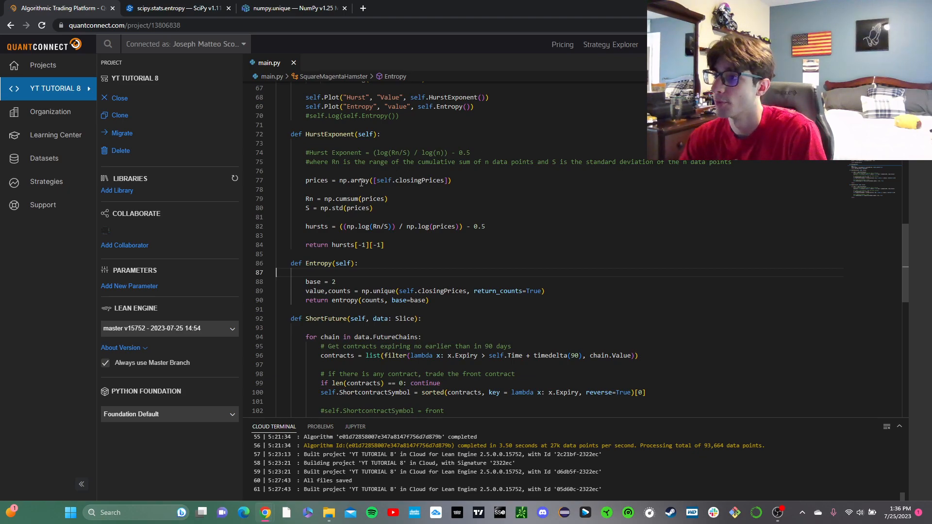
pyautogui.click(344, 190)
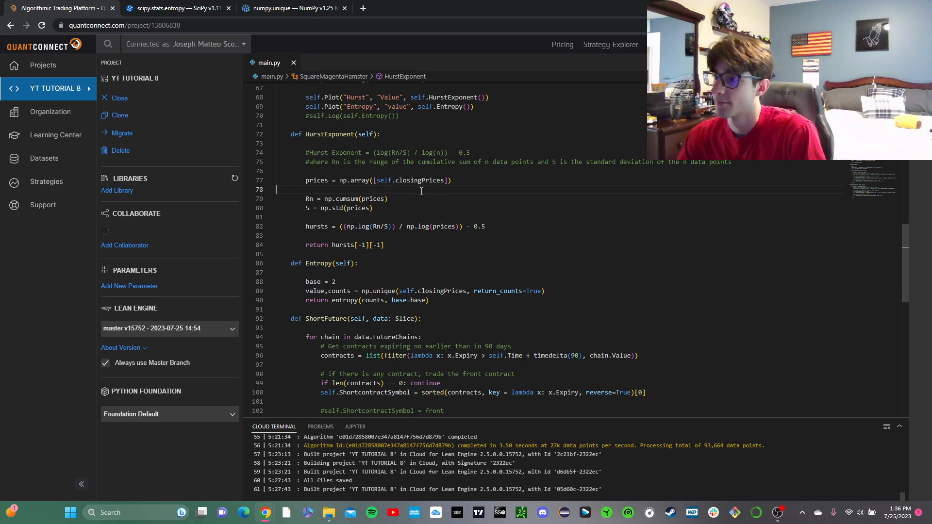
pyautogui.moveTo(395, 192)
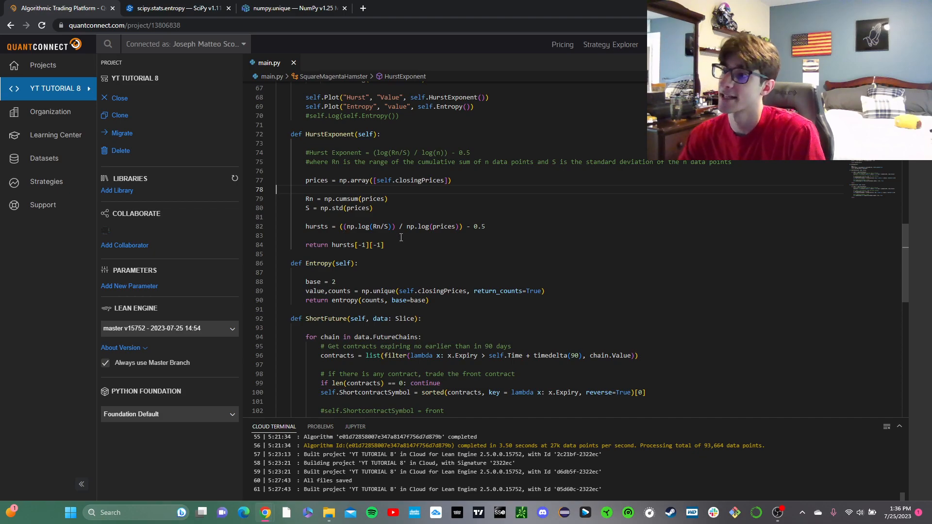
pyautogui.click(391, 245)
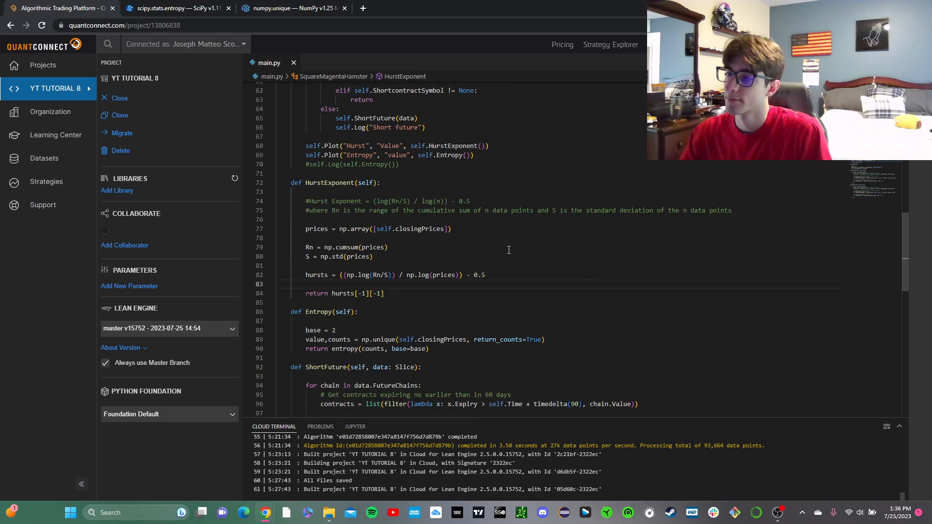
# - Select the SimpleMovingAverage(30) level line and its Update/IsReady lines for removal
pyautogui.scroll(-3)
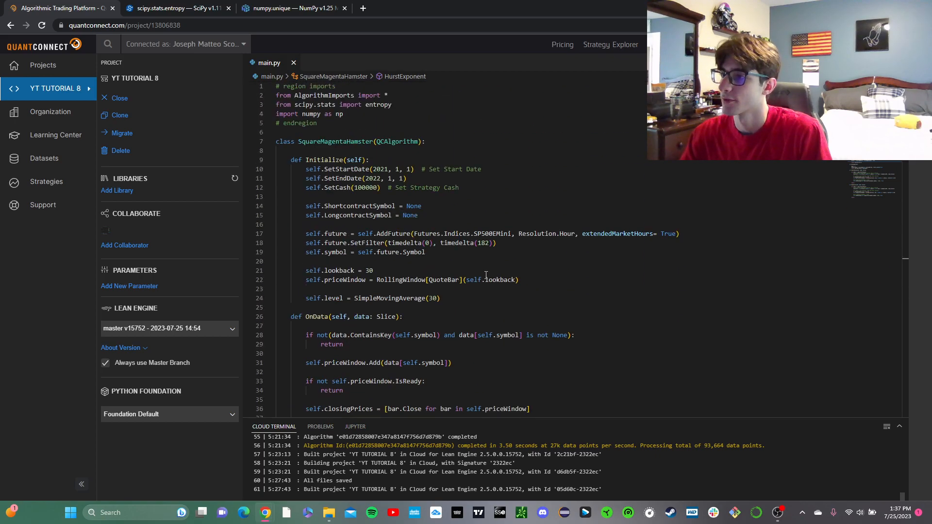
pyautogui.click(437, 262)
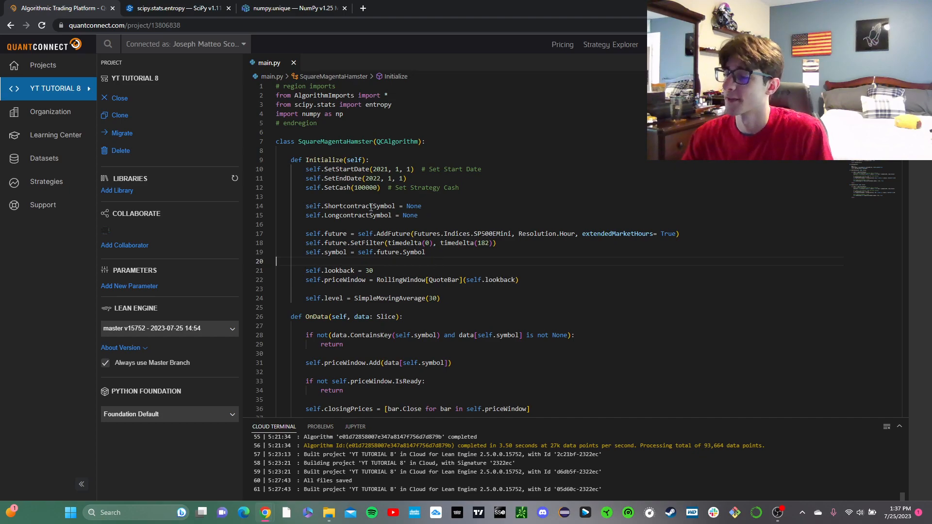
pyautogui.moveTo(306, 206); pyautogui.dragTo(417, 216)
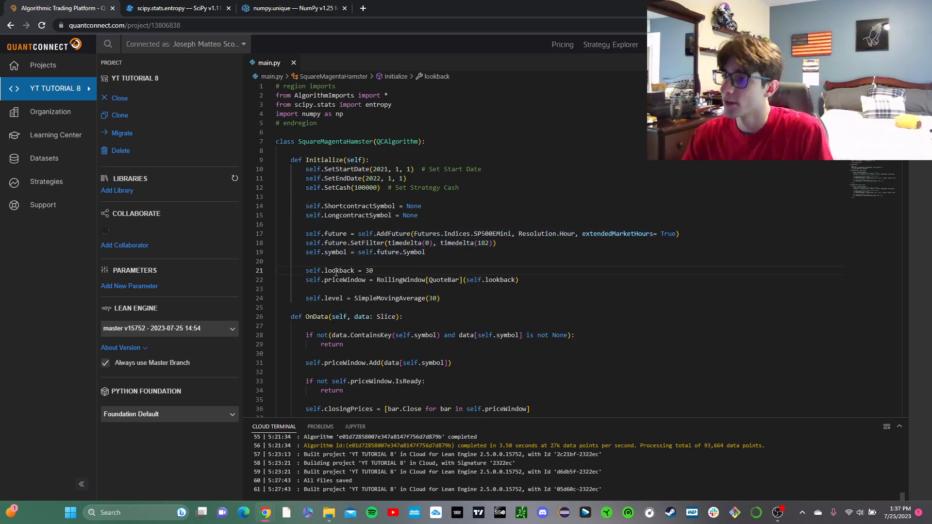
pyautogui.scroll(-3)
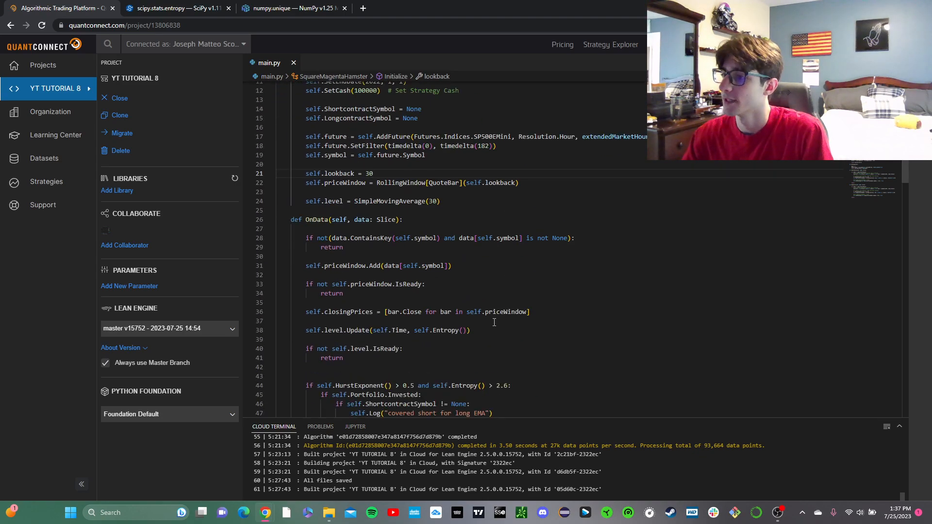
pyautogui.moveTo(306, 331); pyautogui.dragTo(344, 358)
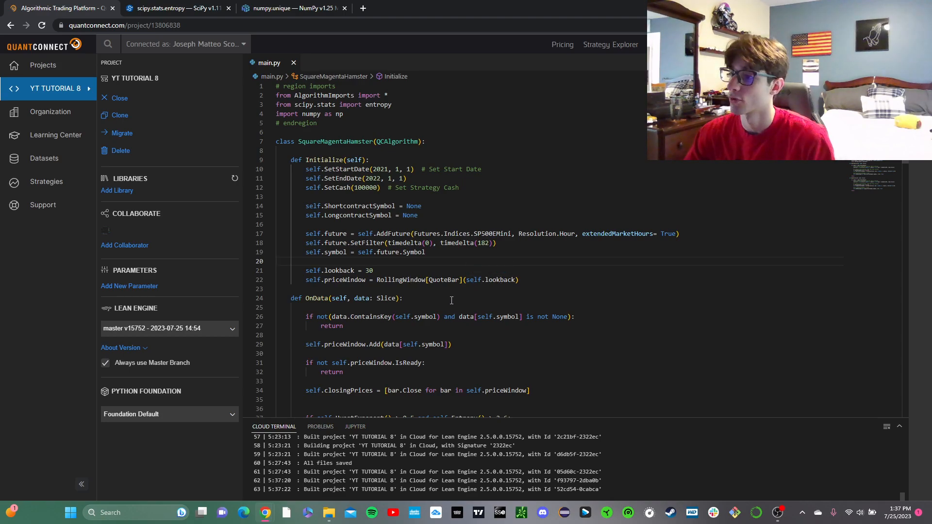
# - Add 'and data[self.symbol] is not None:' to the OnData check and highlight the closing-prices list
pyautogui.scroll(-3)
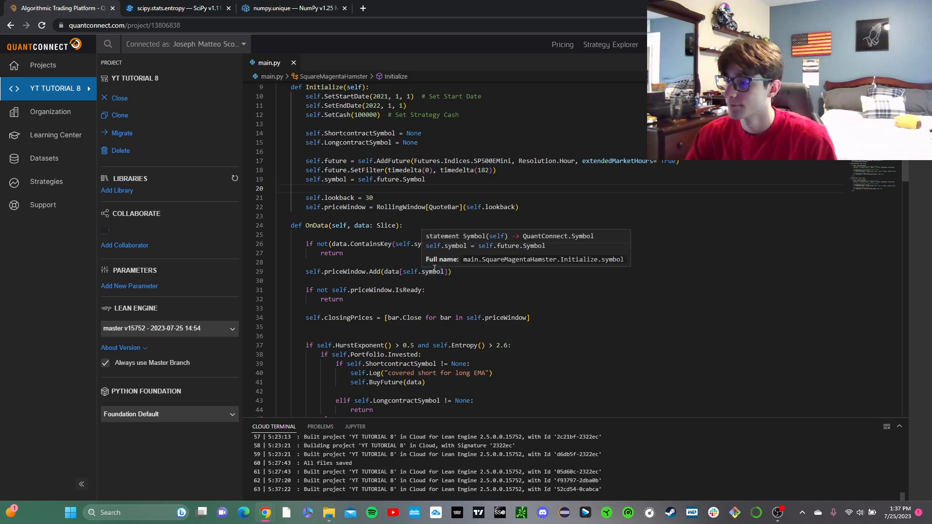
pyautogui.write('and data[self.symbol] is not None:')
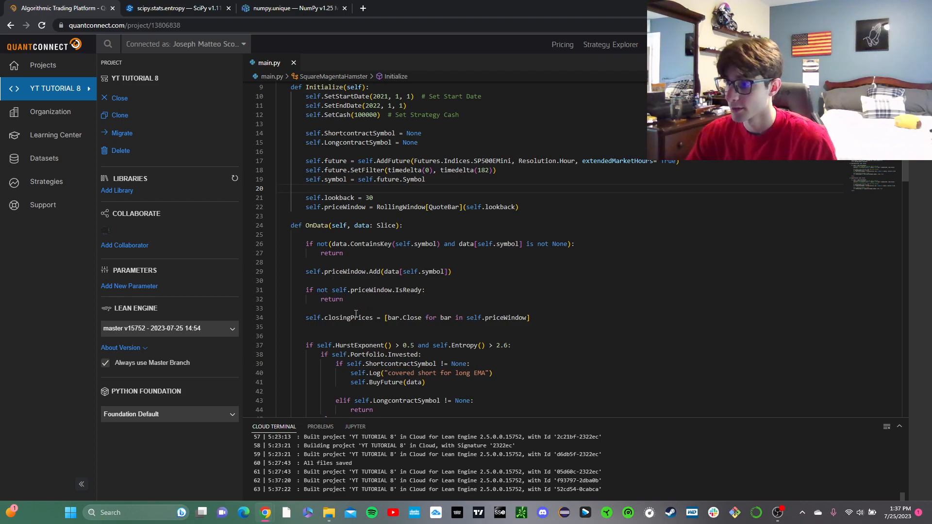
pyautogui.scroll(-3)
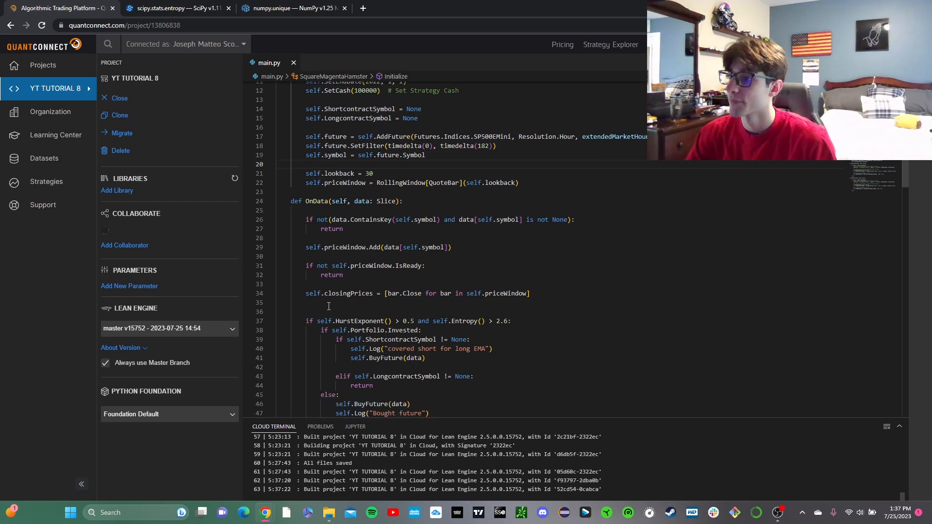
pyautogui.moveTo(384, 293); pyautogui.dragTo(530, 293)
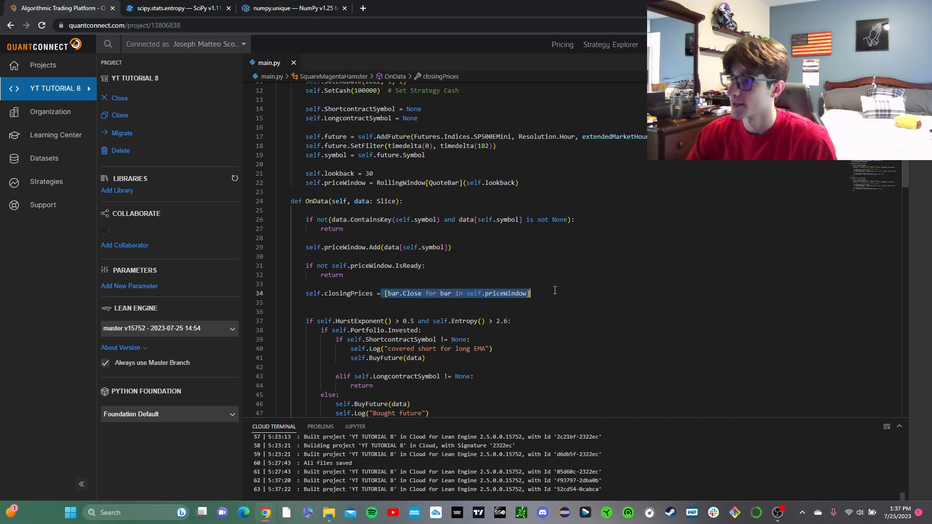
pyautogui.click(580, 321)
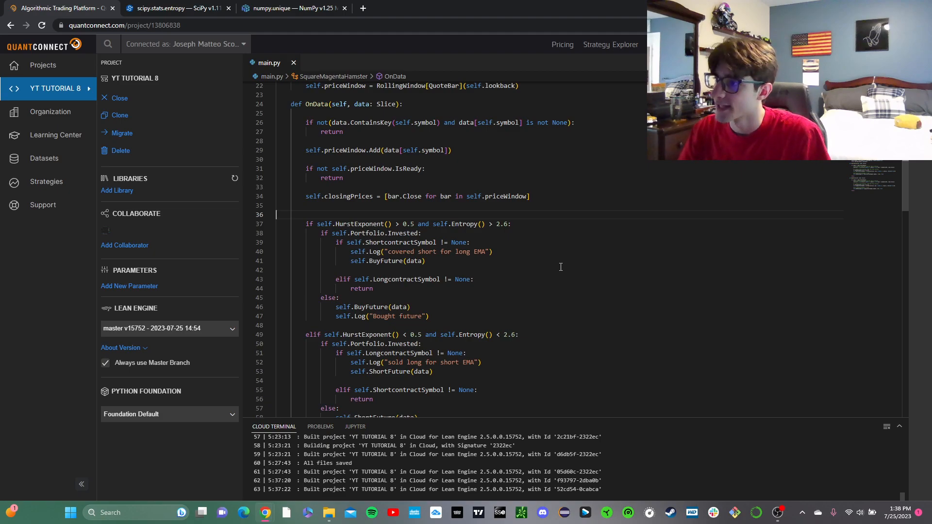
pyautogui.scroll(-3)
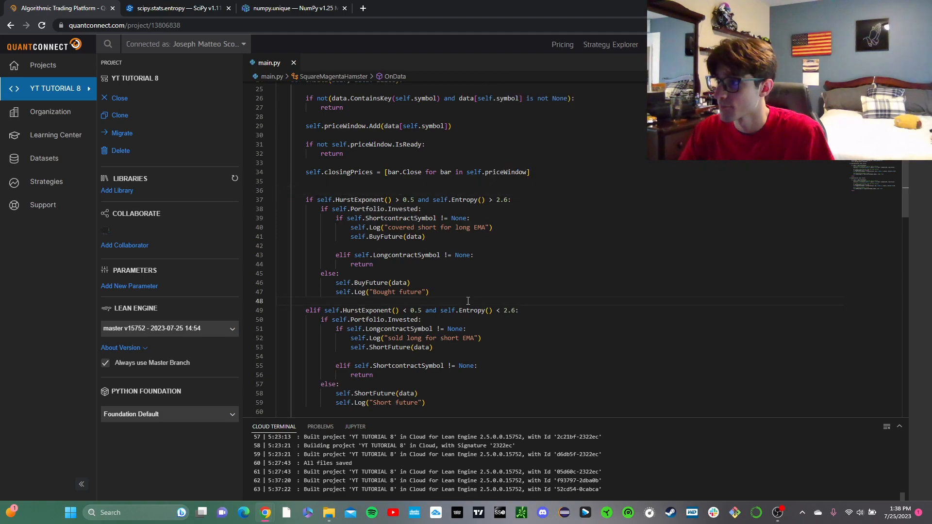
pyautogui.moveTo(480, 190)
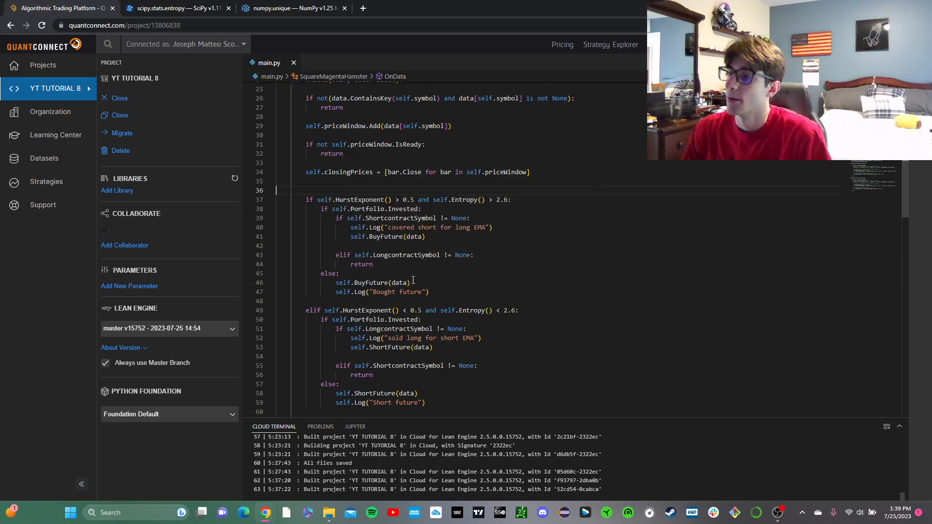
pyautogui.scroll(-3)
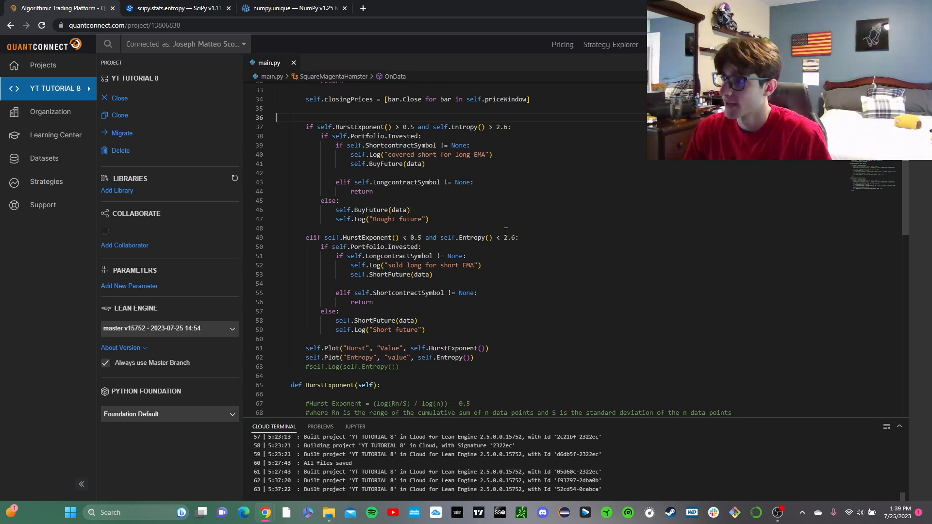
pyautogui.scroll(-3)
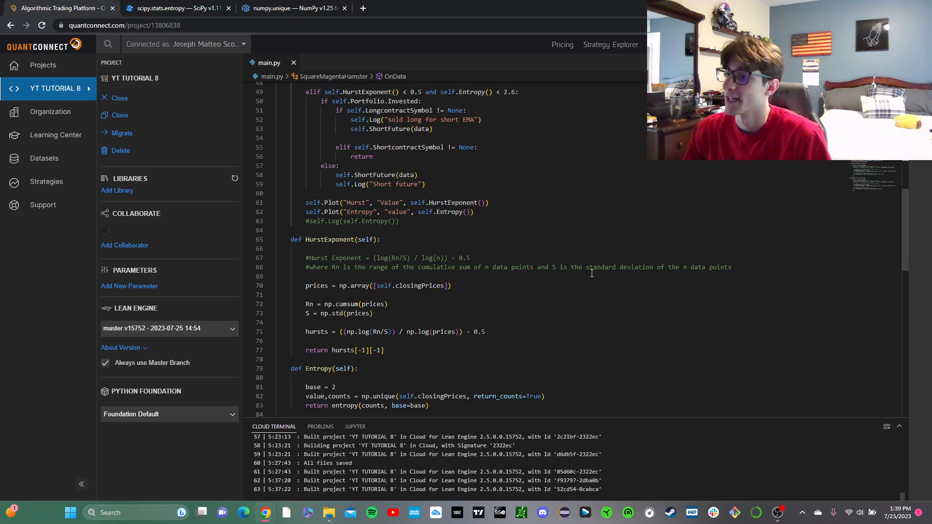
pyautogui.scroll(-3)
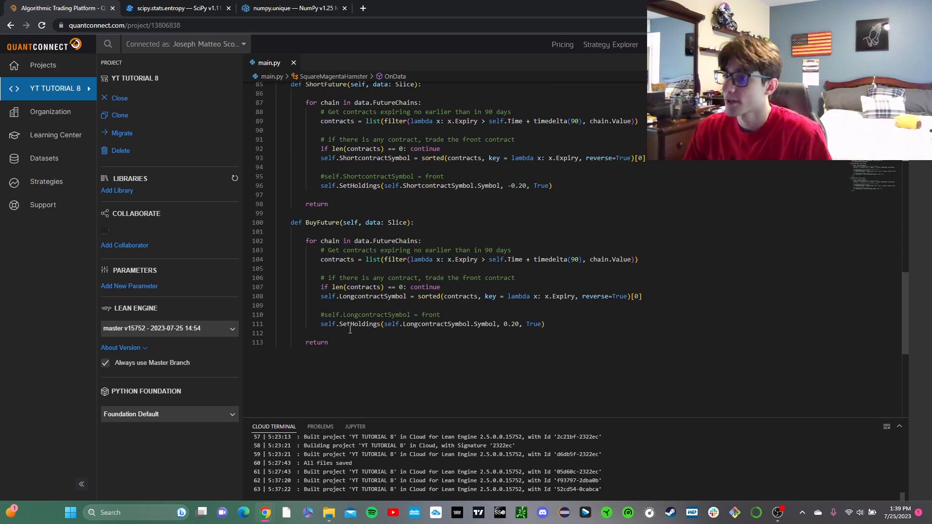
pyautogui.moveTo(320, 325); pyautogui.dragTo(543, 324)
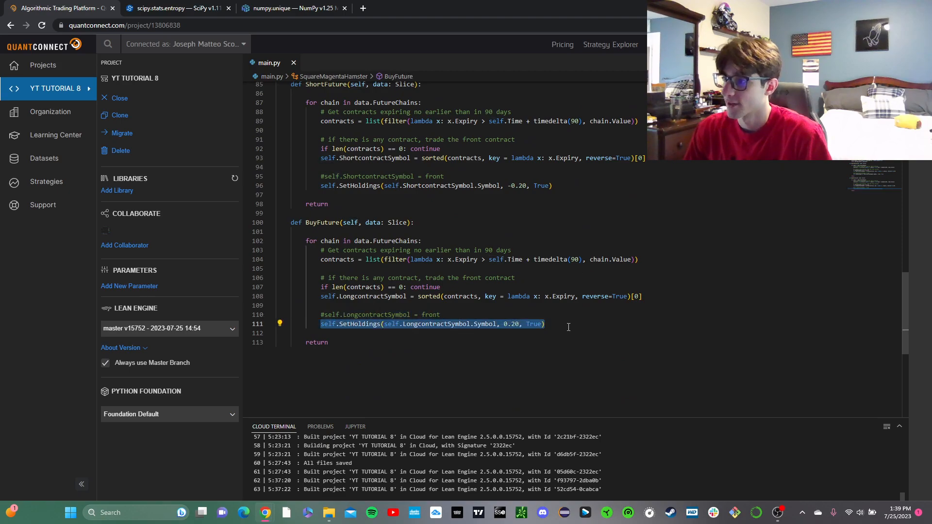
pyautogui.moveTo(489, 308)
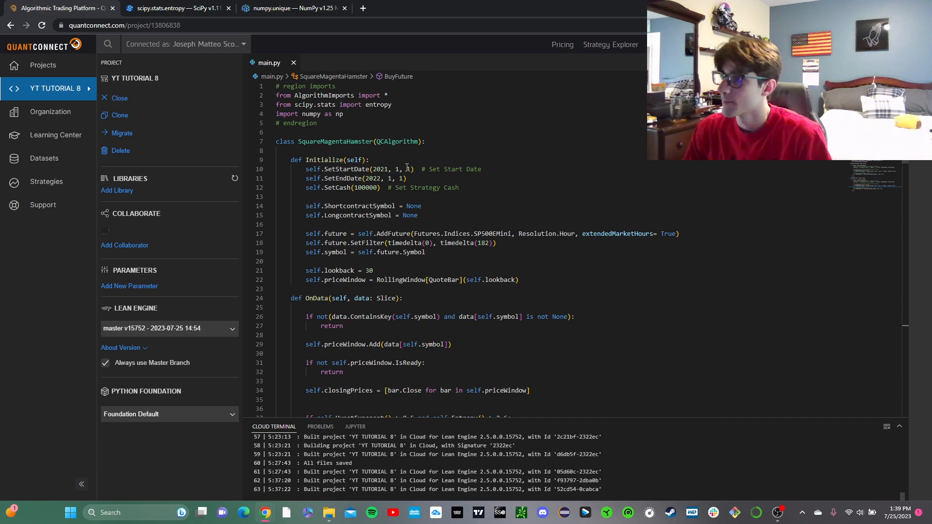
# - Run the backtest, producing $185,015.80 equity and $76,895.10 net profit
pyautogui.click(370, 159)
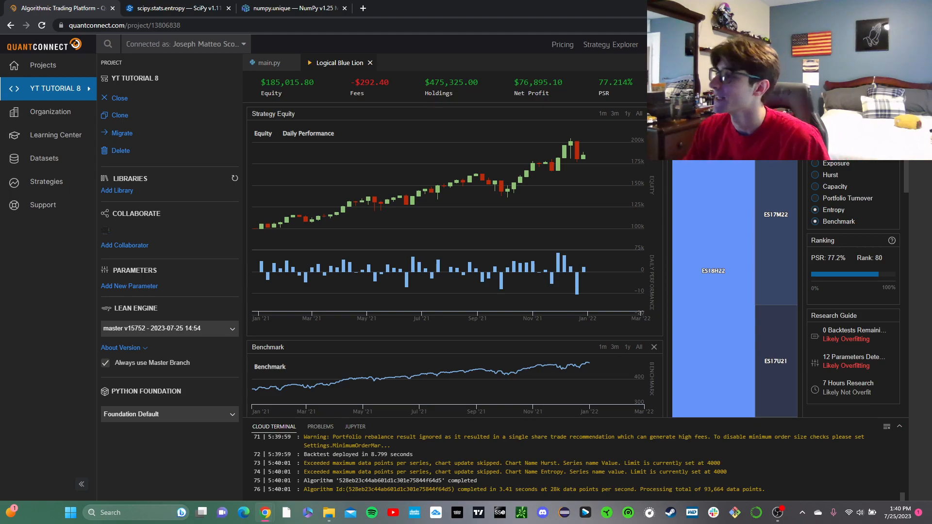
# - Scroll the results down to the Entropy chart and inspect its values around March 2021
pyautogui.scroll(-3)
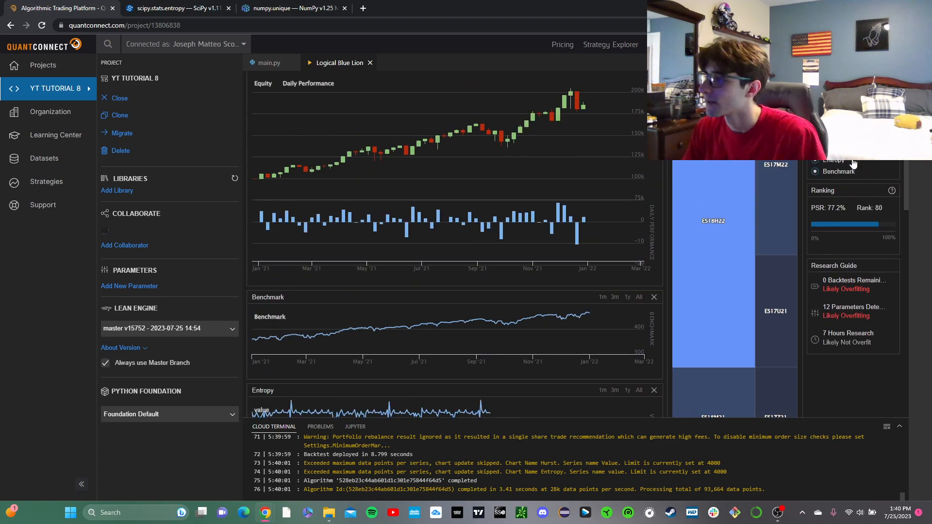
pyautogui.scroll(-3)
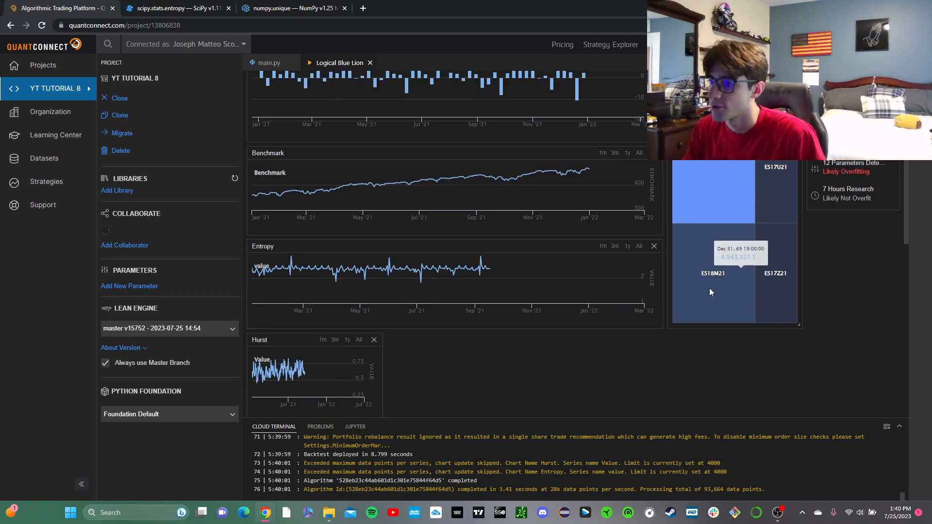
pyautogui.scroll(-3)
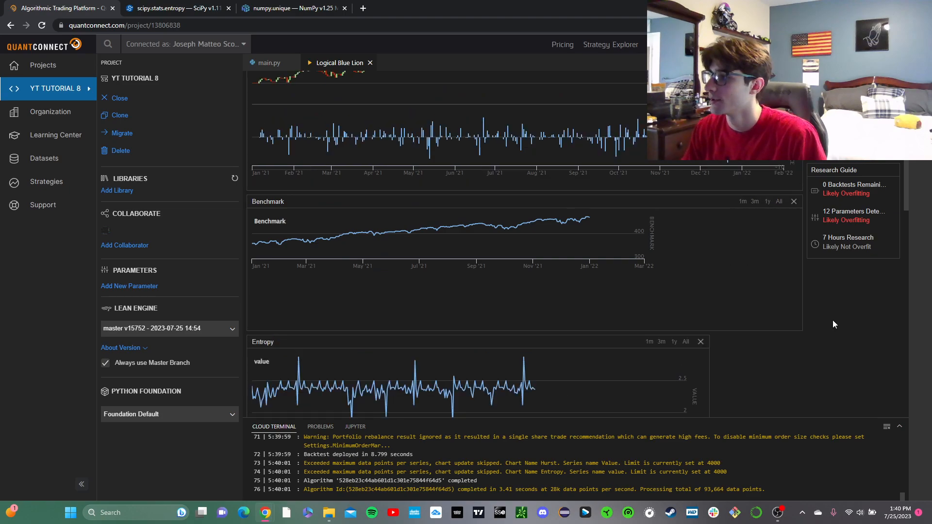
pyautogui.scroll(-3)
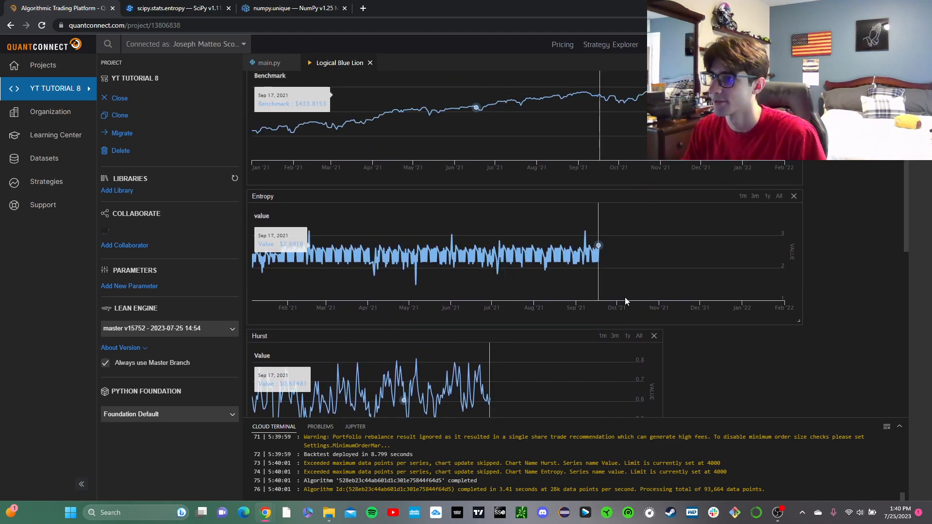
pyautogui.scroll(-3)
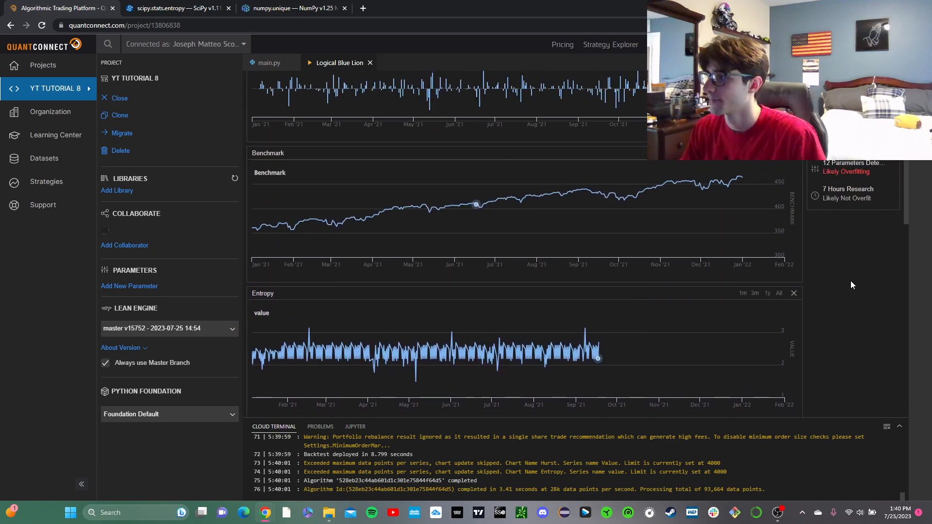
pyautogui.scroll(-3)
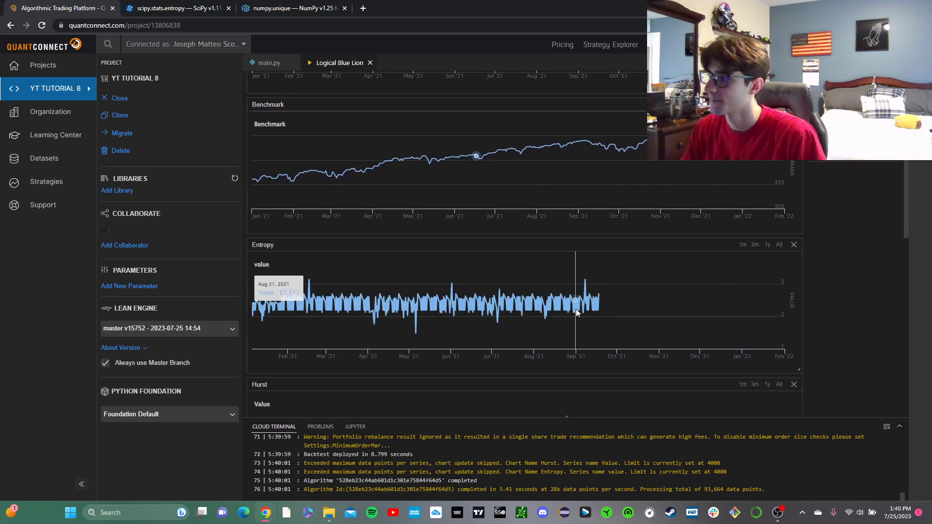
pyautogui.moveTo(560, 316)
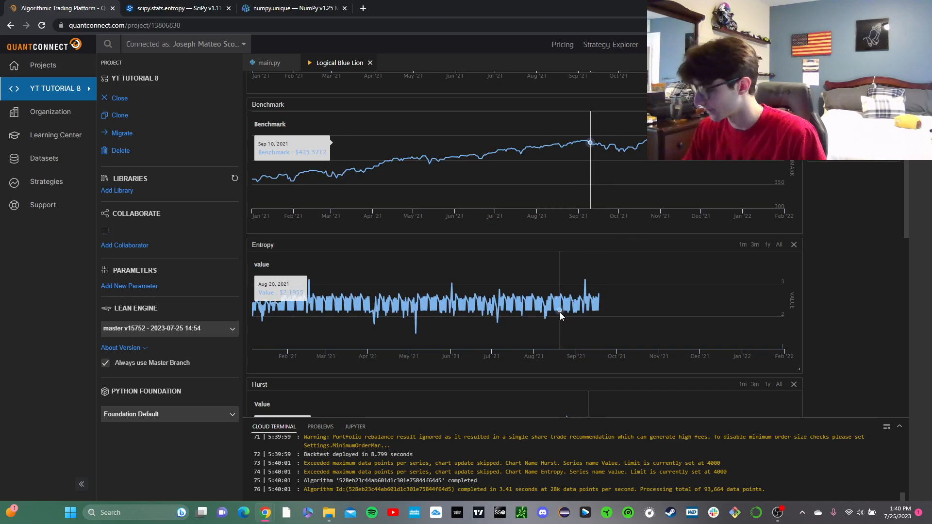
pyautogui.scroll(-3)
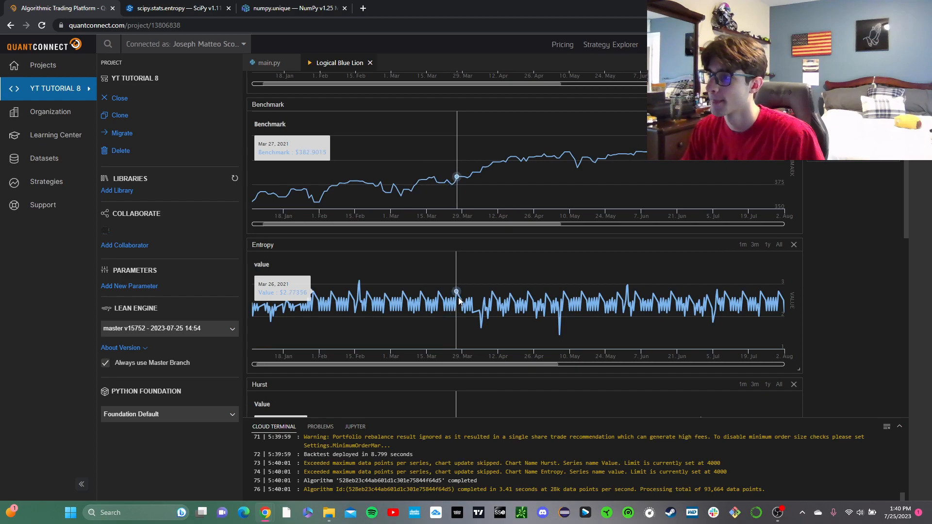
pyautogui.moveTo(463, 301)
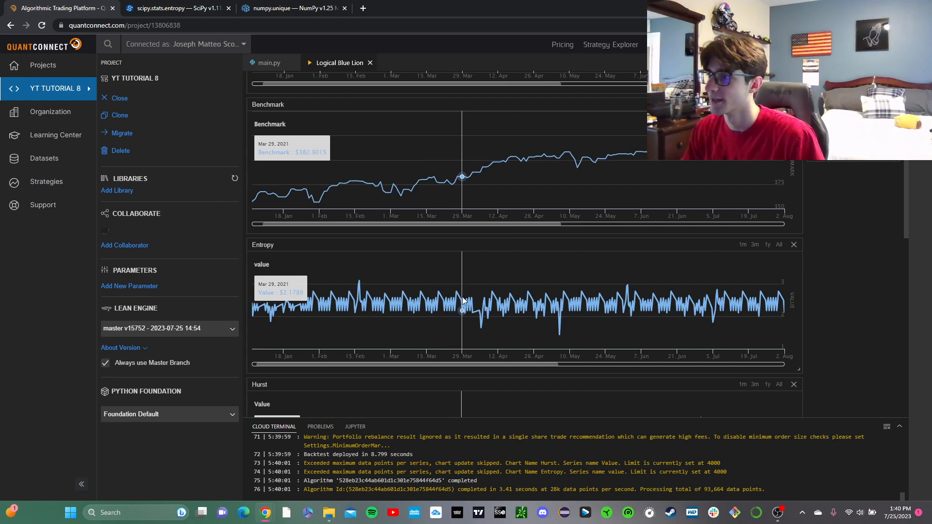
pyautogui.moveTo(479, 310)
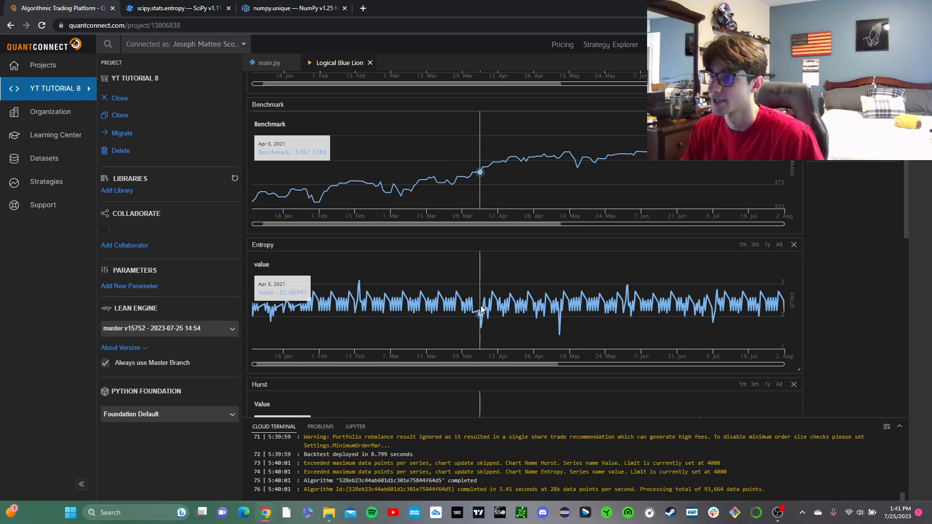
pyautogui.moveTo(545, 318)
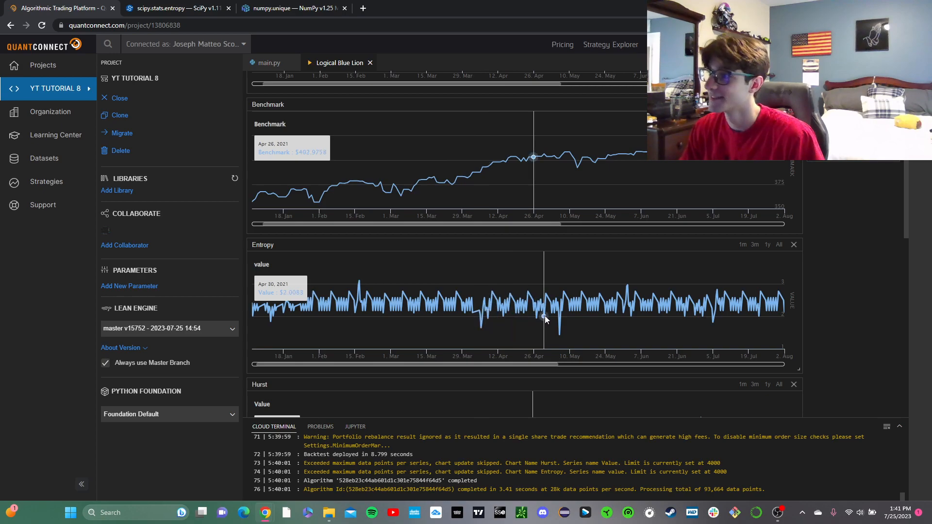
# - Examine the Hurst chart from March to May 2021 and return to the Strategy Equity summary
pyautogui.scroll(-3)
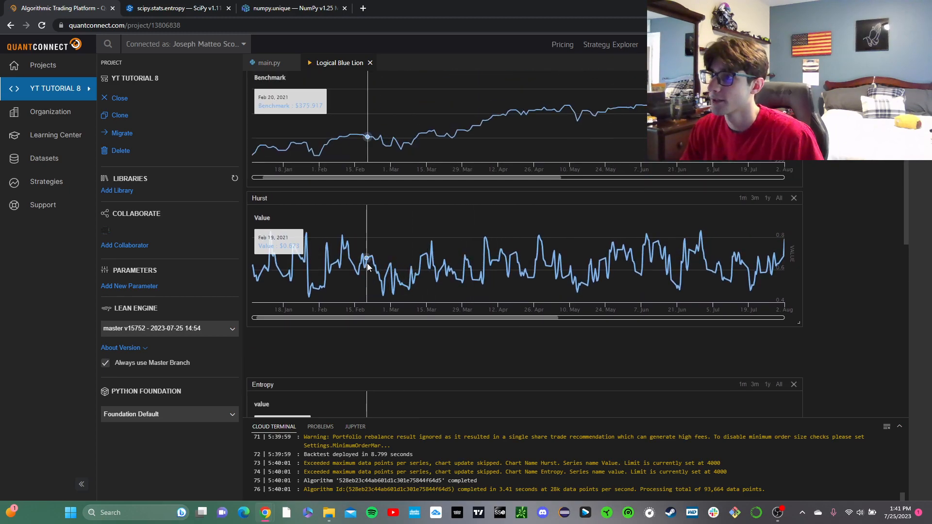
pyautogui.moveTo(354, 263)
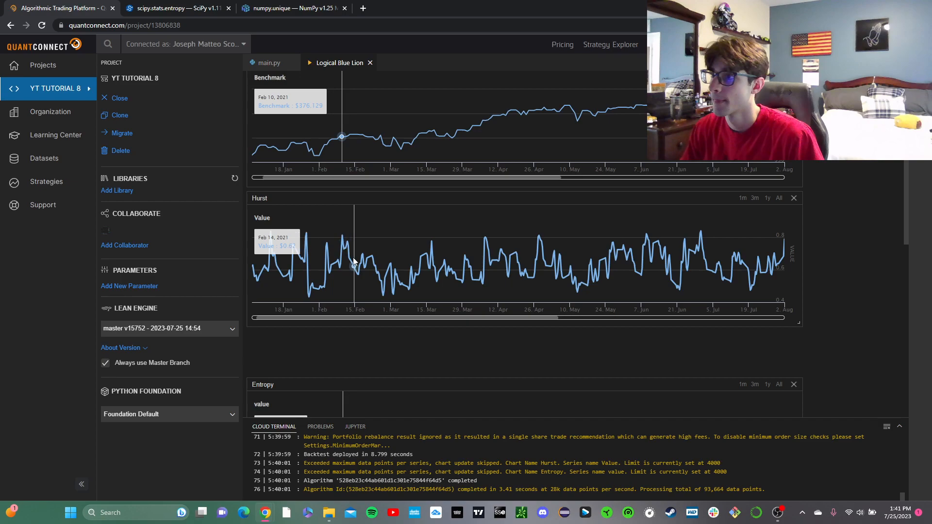
pyautogui.moveTo(359, 261)
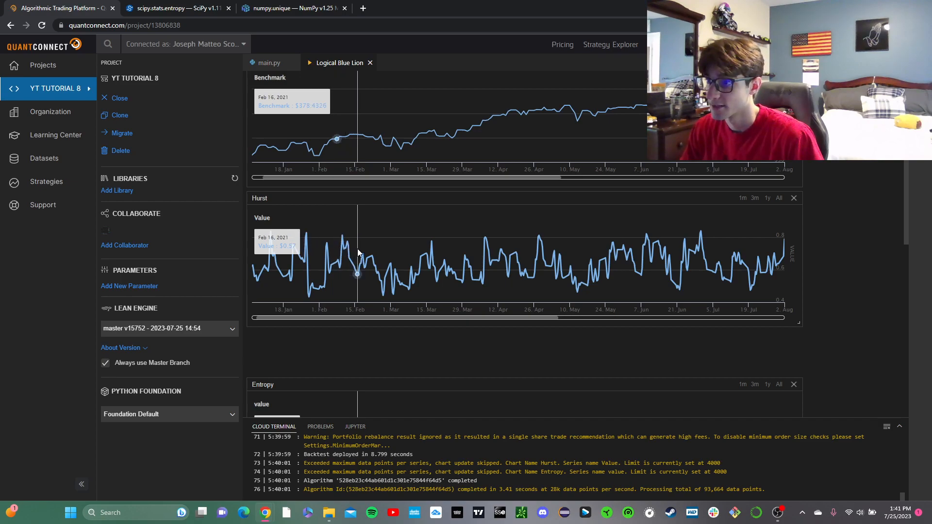
pyautogui.moveTo(361, 254)
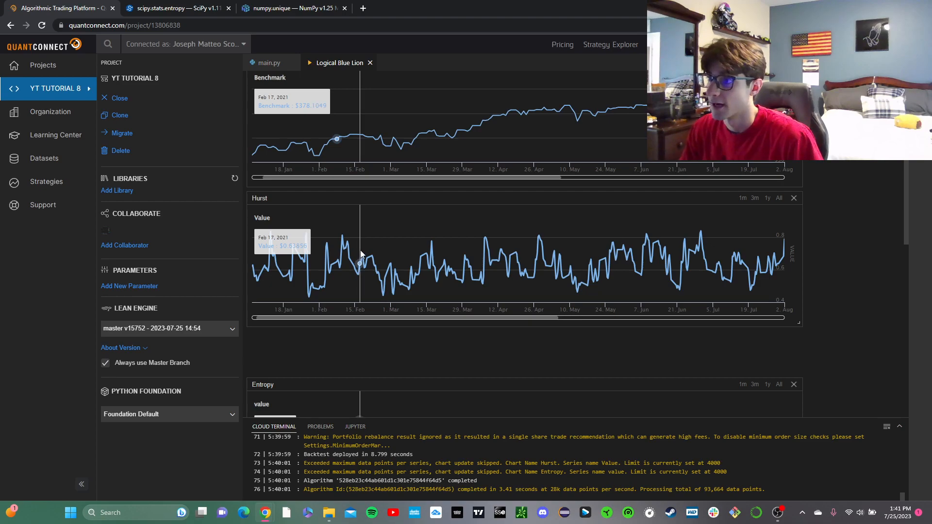
pyautogui.moveTo(382, 265)
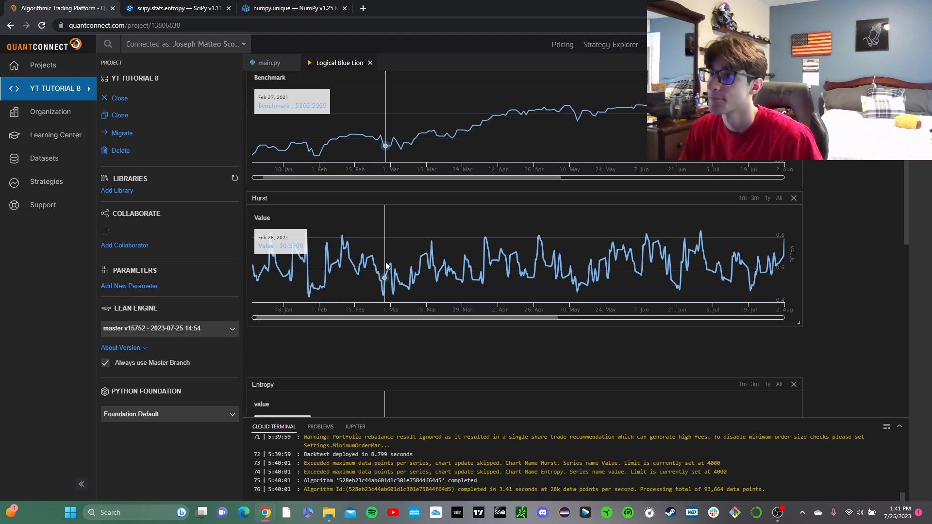
pyautogui.moveTo(392, 267)
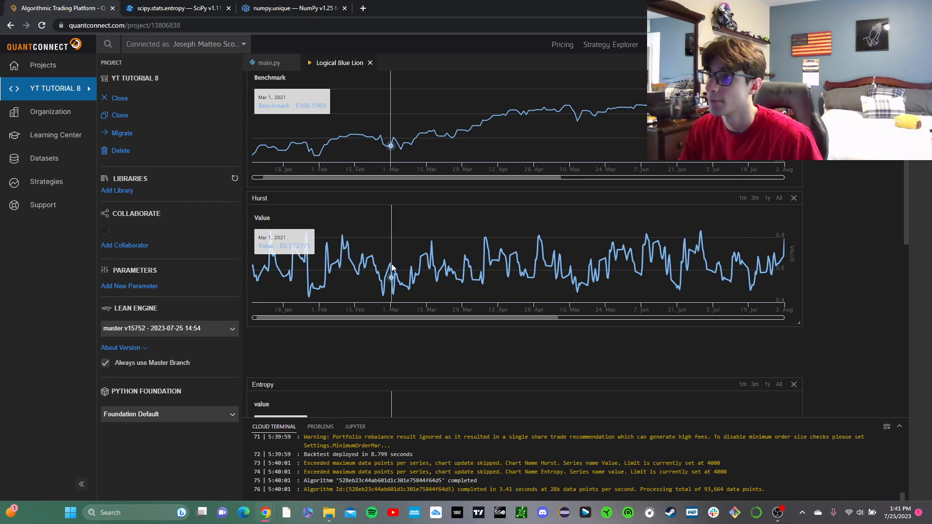
pyautogui.moveTo(394, 272)
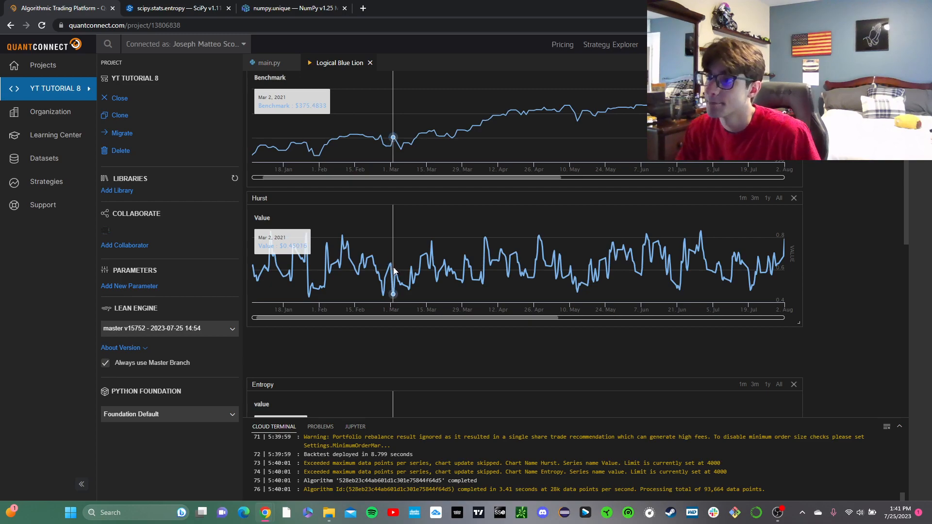
pyautogui.moveTo(489, 277)
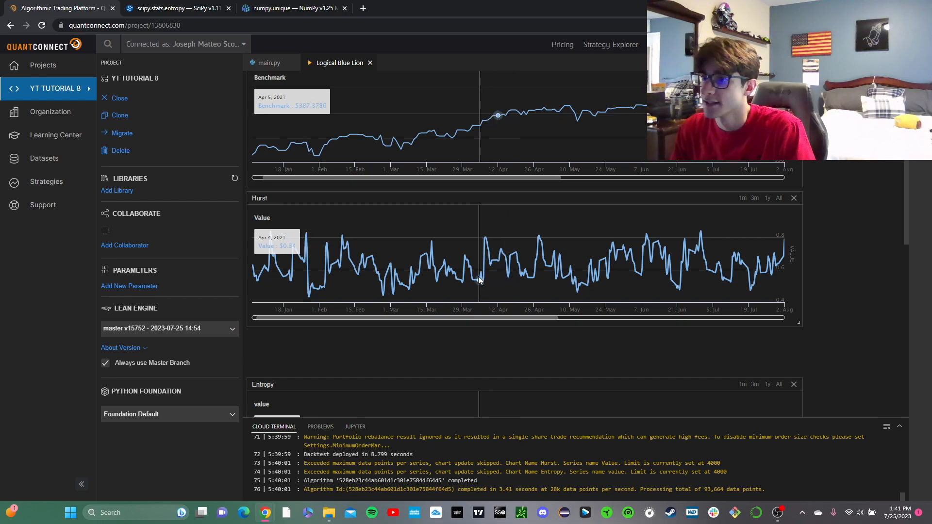
pyautogui.moveTo(509, 284)
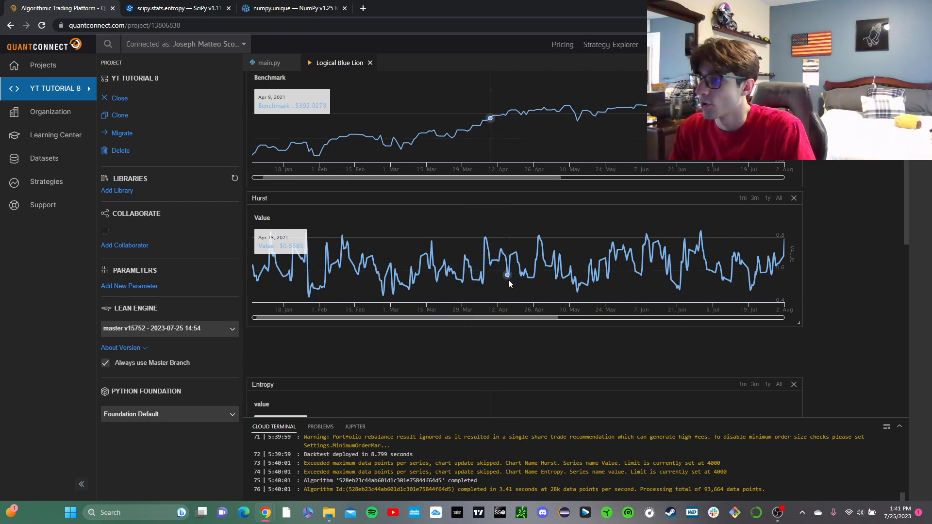
pyautogui.moveTo(487, 266)
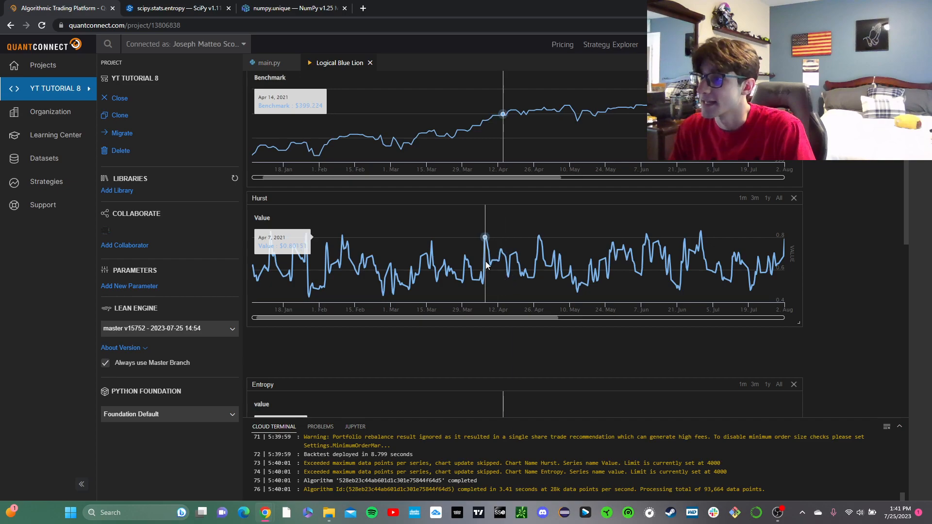
pyautogui.moveTo(521, 291)
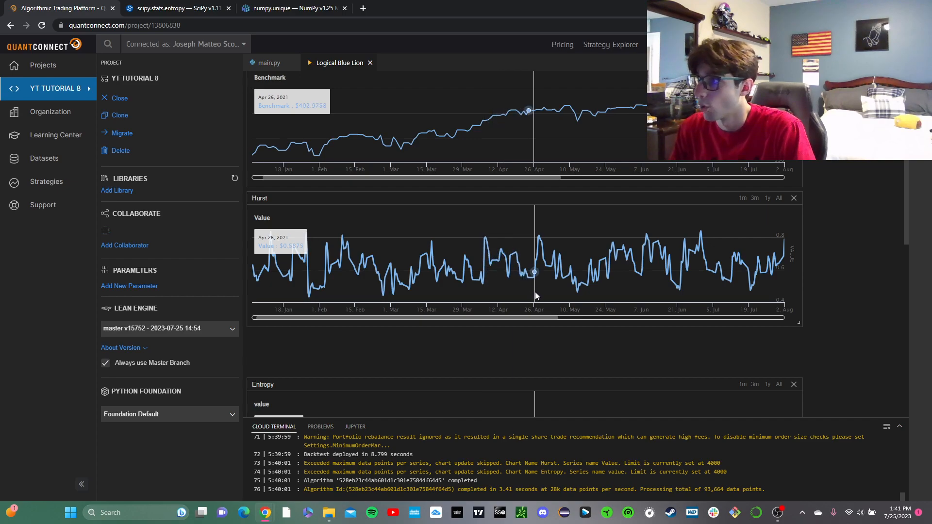
pyautogui.moveTo(569, 303)
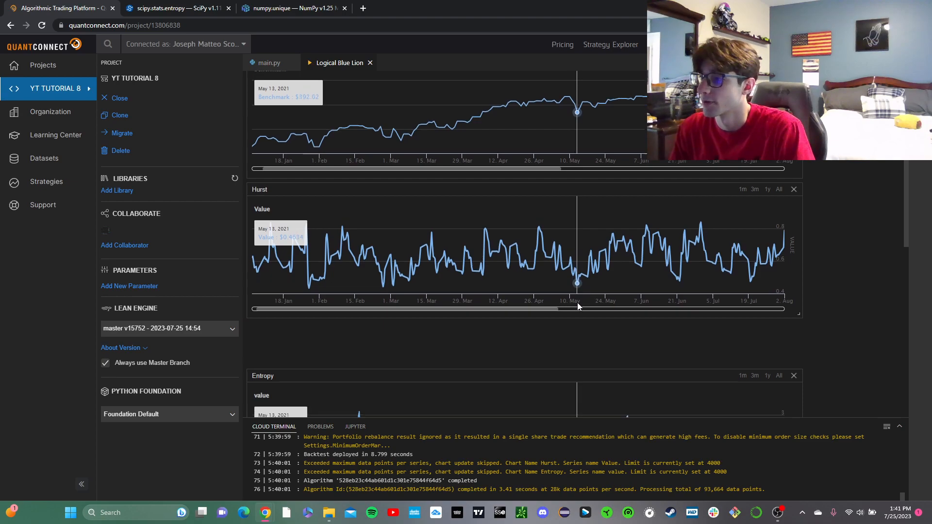
pyautogui.scroll(-3)
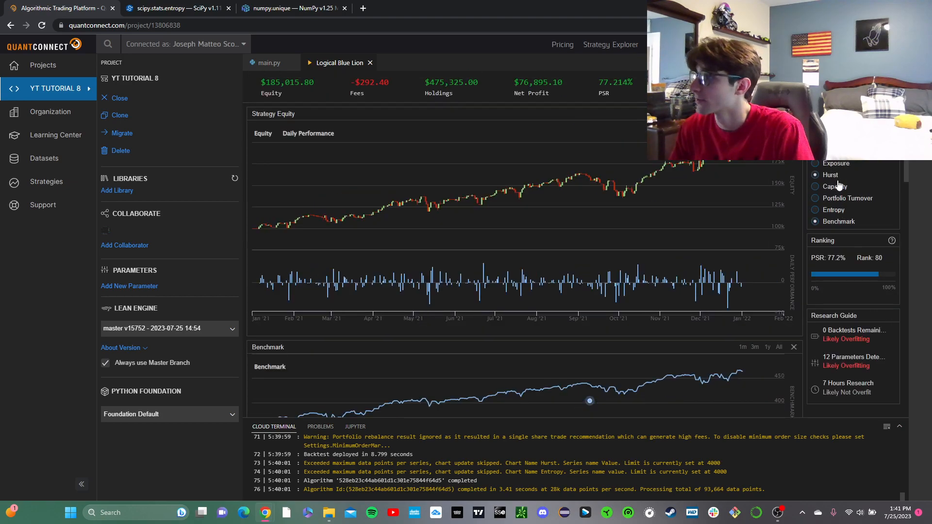
# - Scroll past the Exposure chart to the overview statistics: 85.016% net profit, 77.214% PSR, 2.083 Sharpe
pyautogui.scroll(-3)
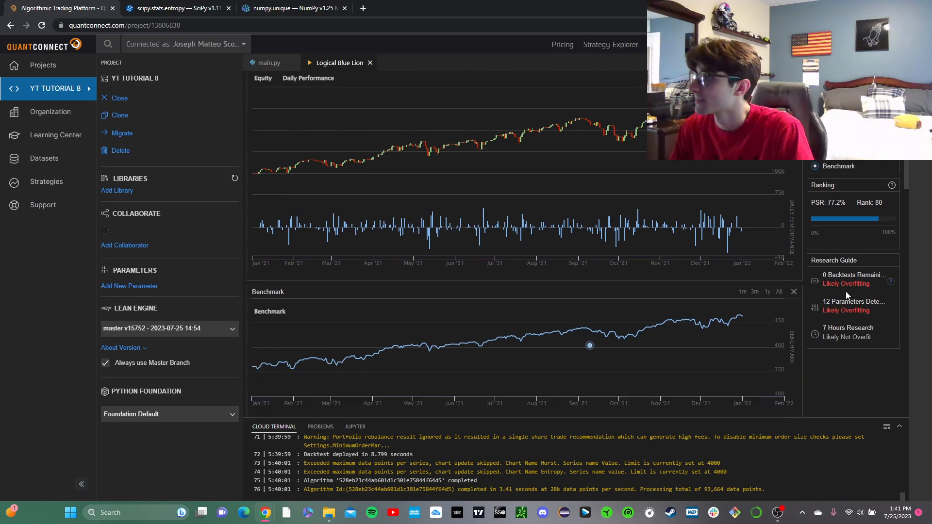
pyautogui.scroll(-3)
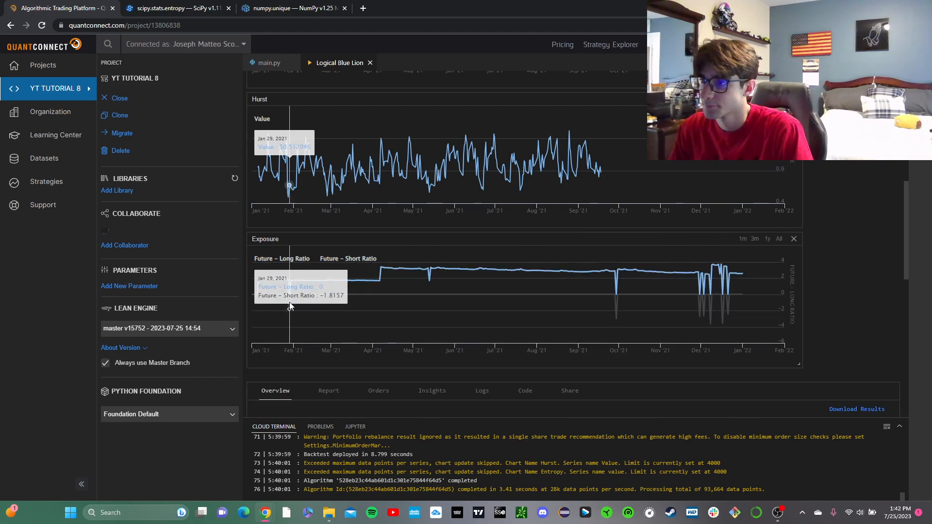
pyautogui.moveTo(674, 317)
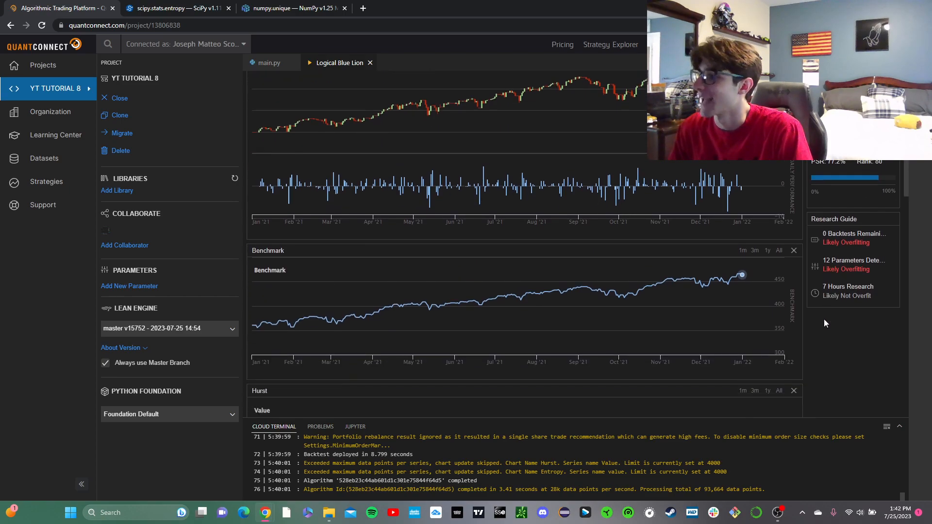
pyautogui.scroll(-3)
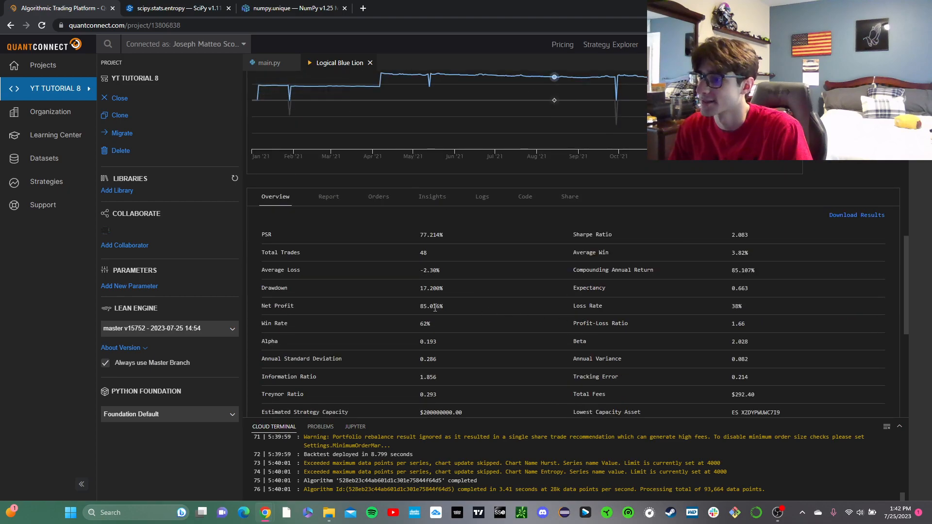
pyautogui.moveTo(502, 336)
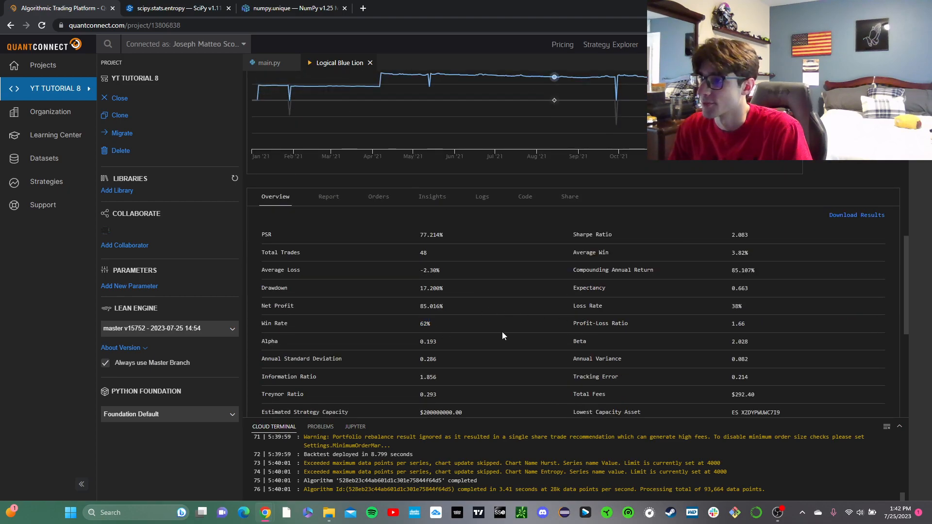
pyautogui.moveTo(783, 282)
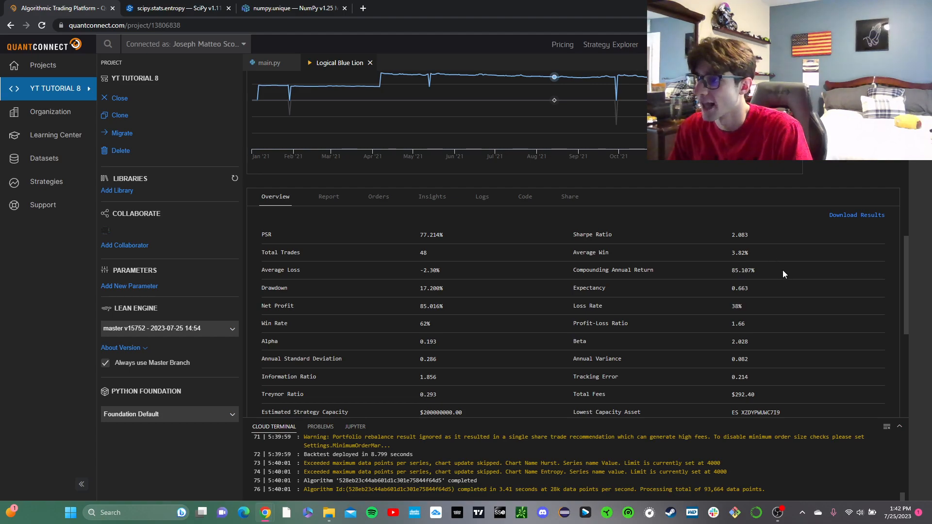
# - Page the backtest logs back to the mid-December 2021 entries, then return to the Strategy Equity chart
pyautogui.doubleClick(424, 252)
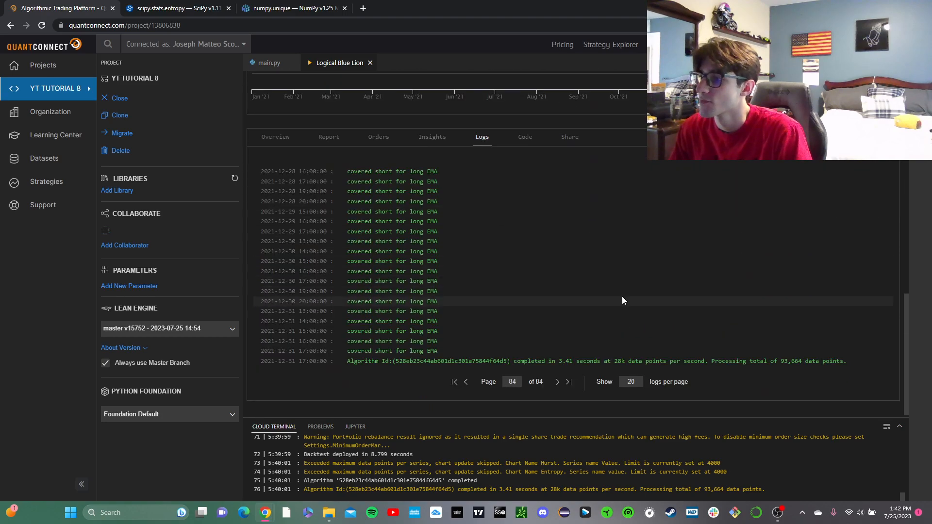
pyautogui.click(466, 383)
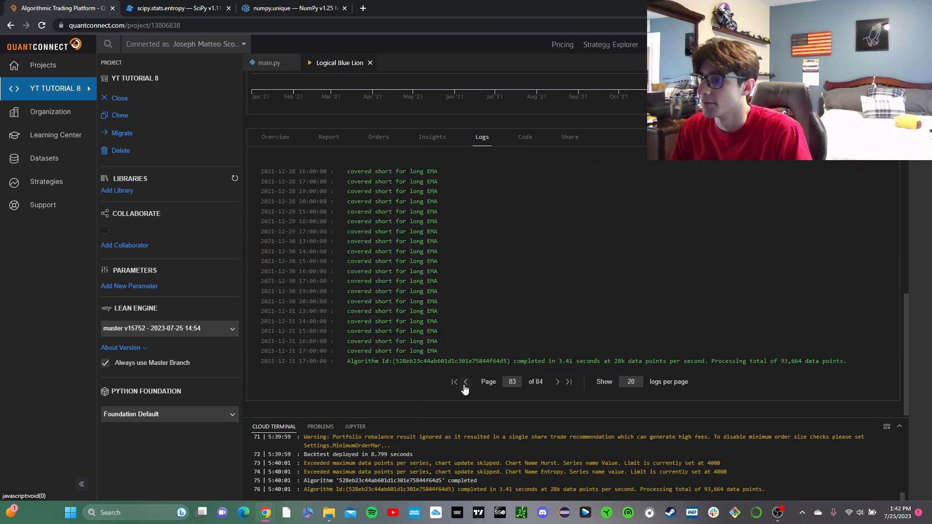
pyautogui.click(466, 382)
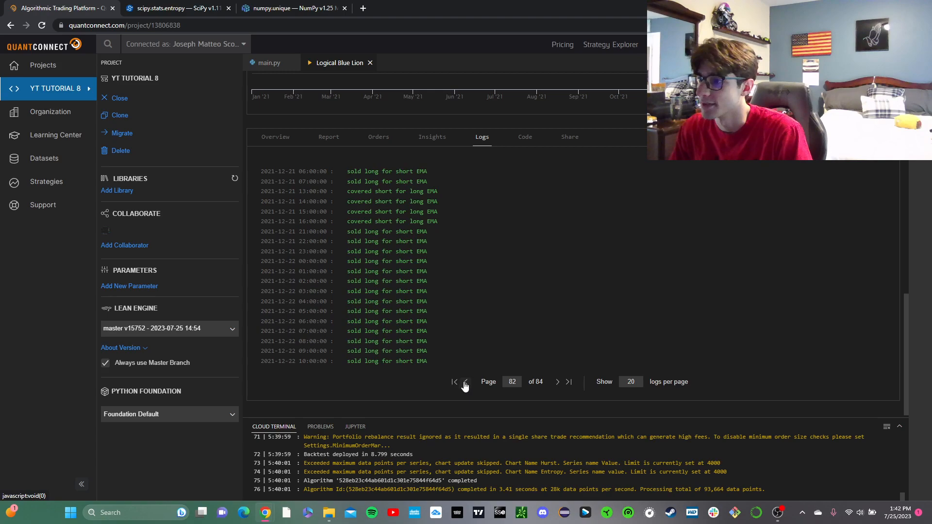
pyautogui.click(466, 382)
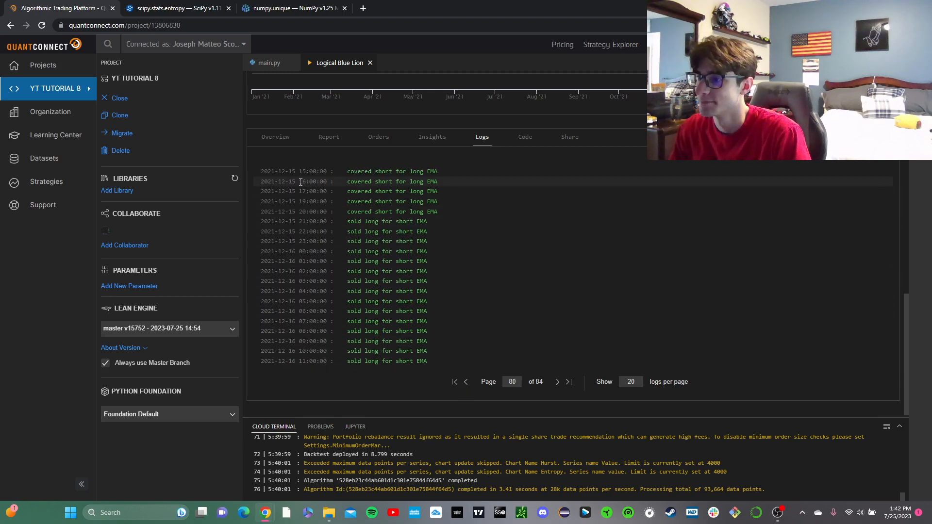
pyautogui.click(275, 136)
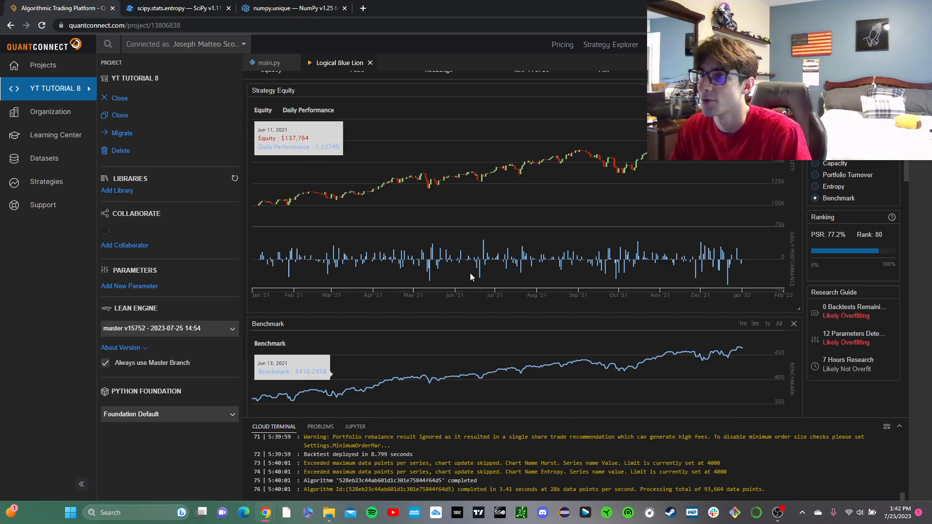
# - Switch back to main.py showing the Initialize setup and OnData method
pyautogui.click(268, 62)
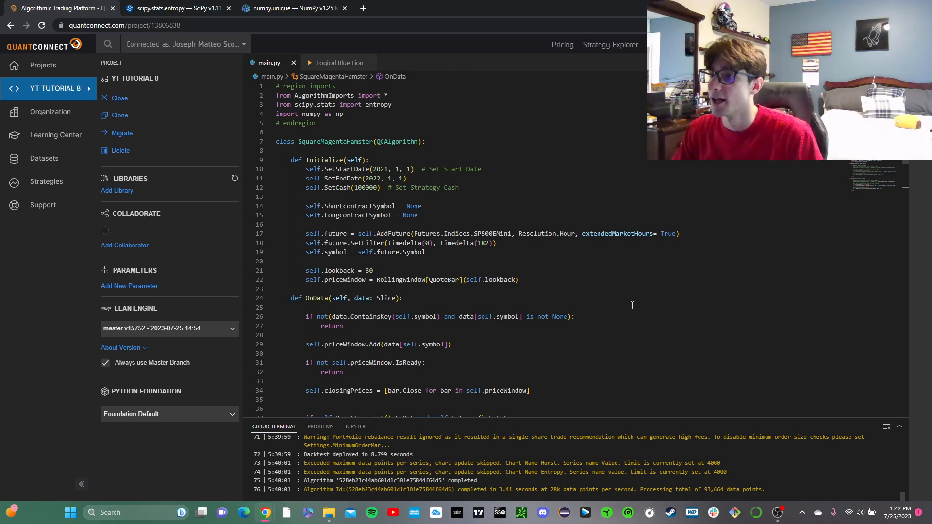
# - Scroll main.py to the OnData buy/short conditions and highlight the self.HurstExponent() call in the short branch
pyautogui.scroll(-3)
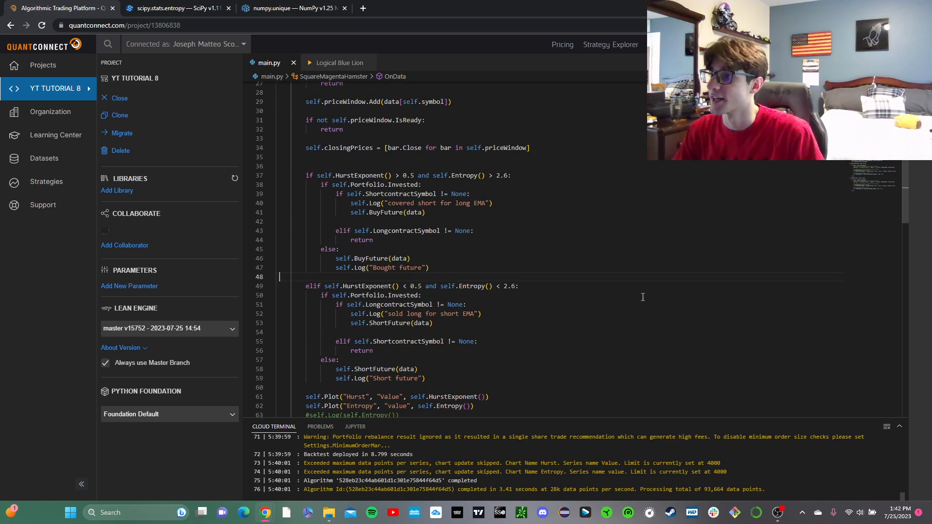
pyautogui.scroll(-3)
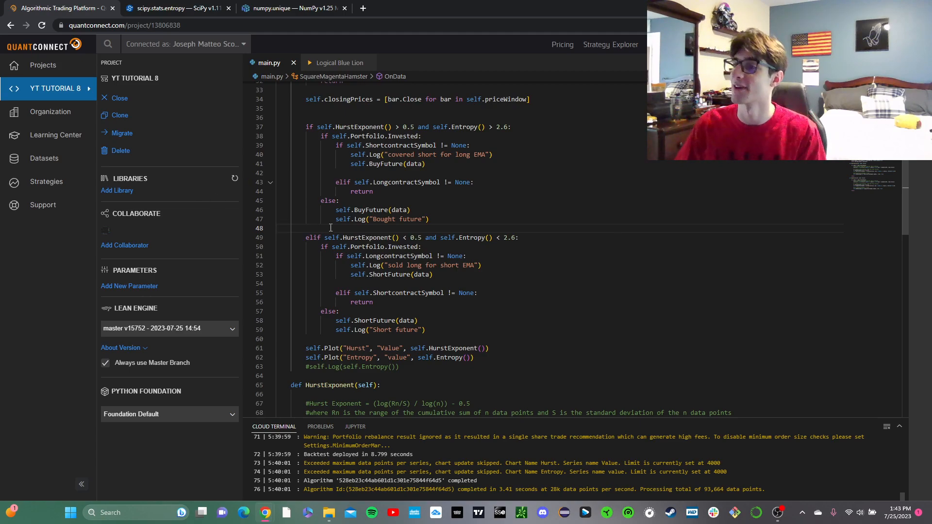
pyautogui.moveTo(324, 237); pyautogui.dragTo(419, 237)
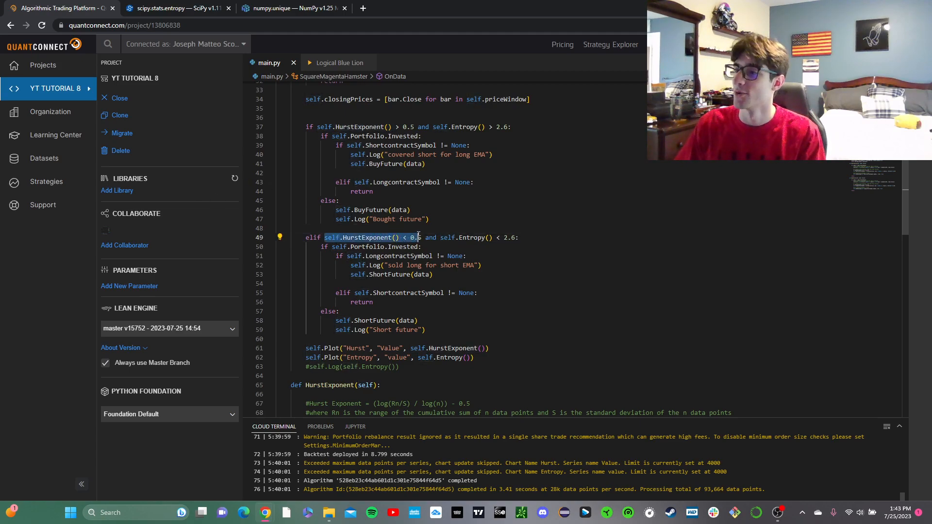